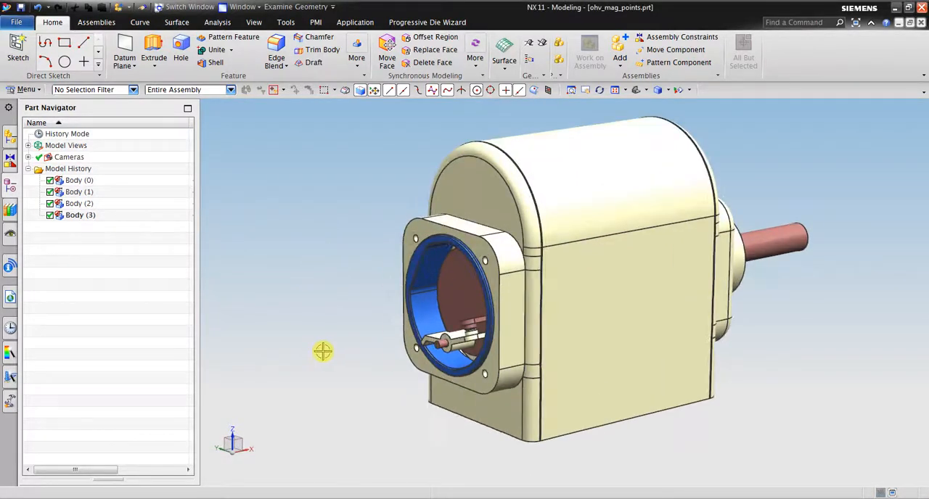
mouse_move(333, 334)
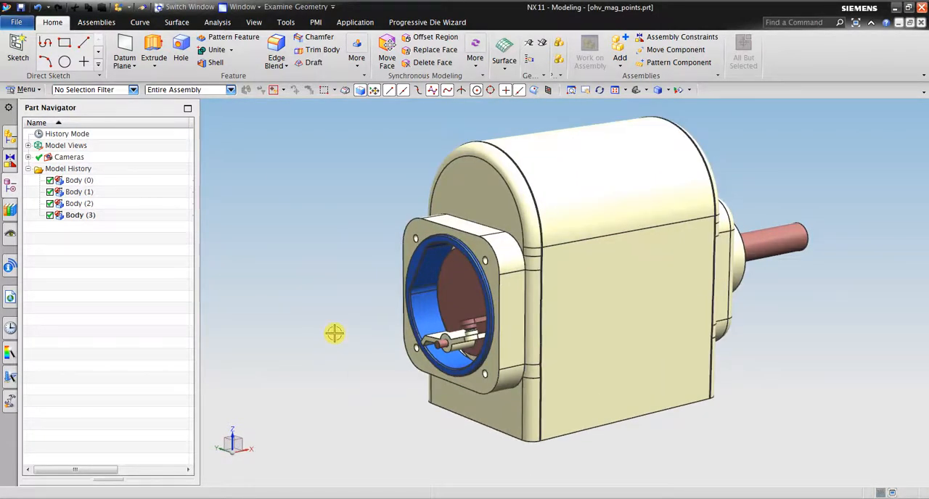
mouse_move(300, 178)
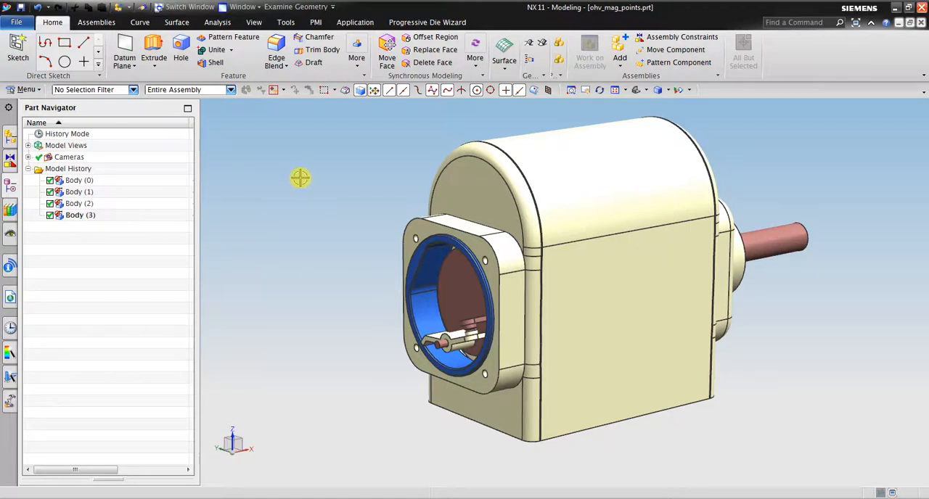
mouse_move(93, 235)
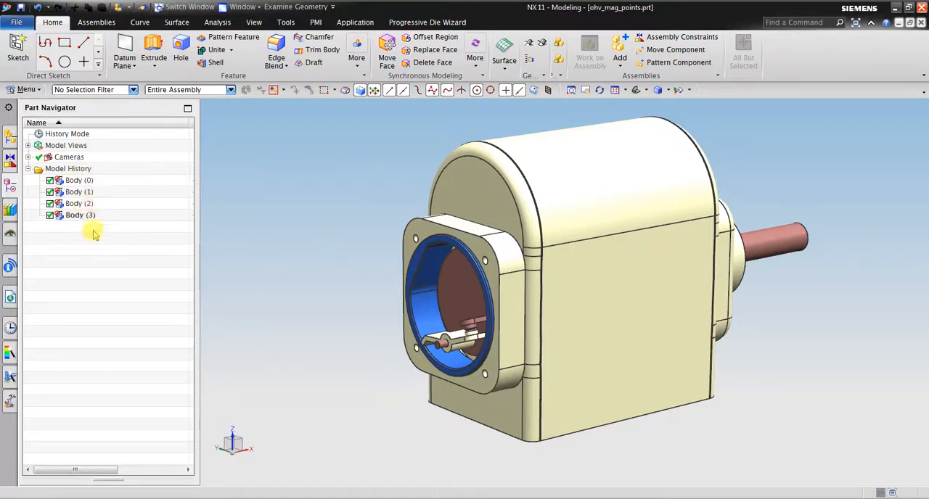
Switch to the Motion environment and delete the old simulation motion_1.
click(10, 187)
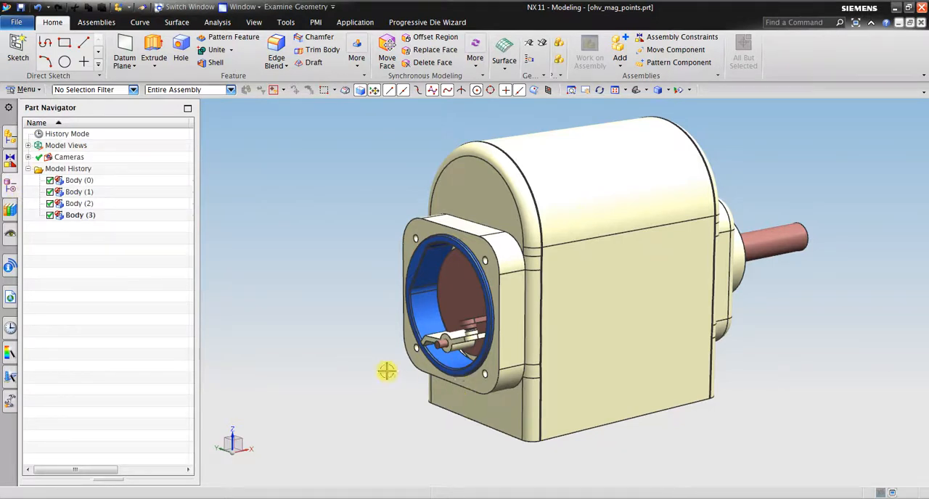
mouse_move(406, 276)
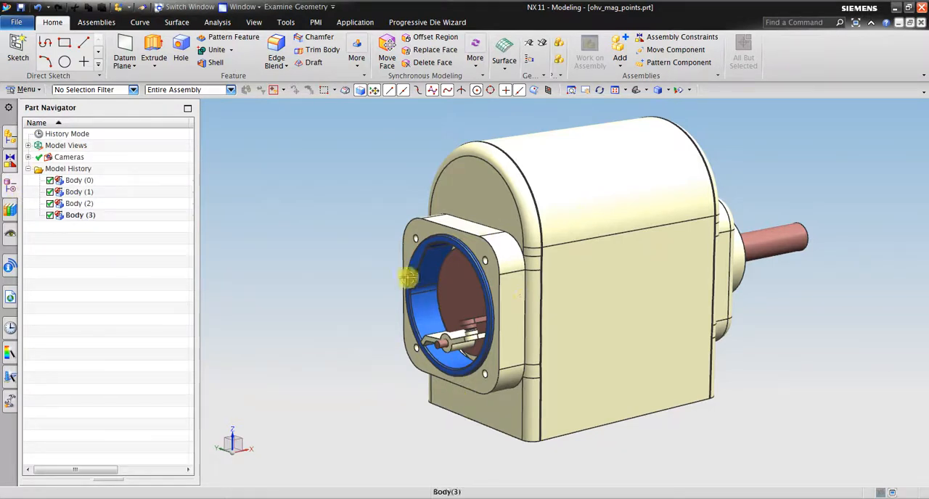
click(354, 22)
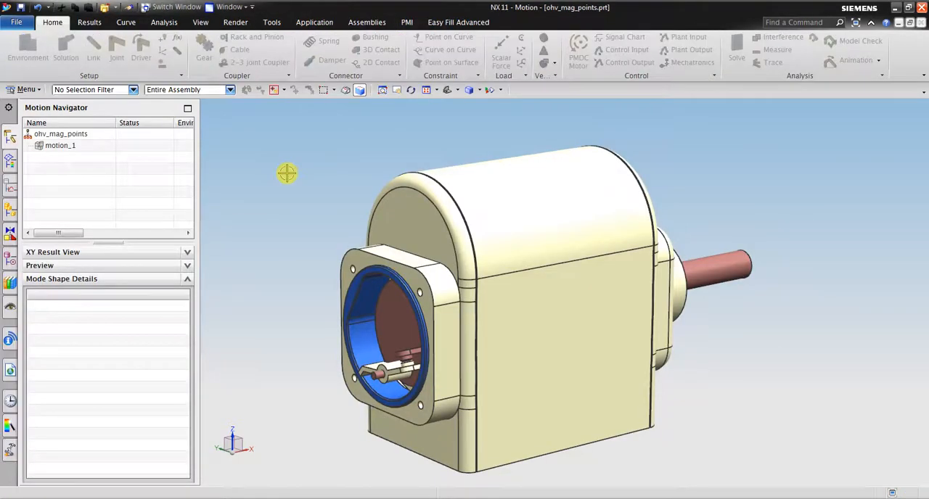
right_click(61, 146)
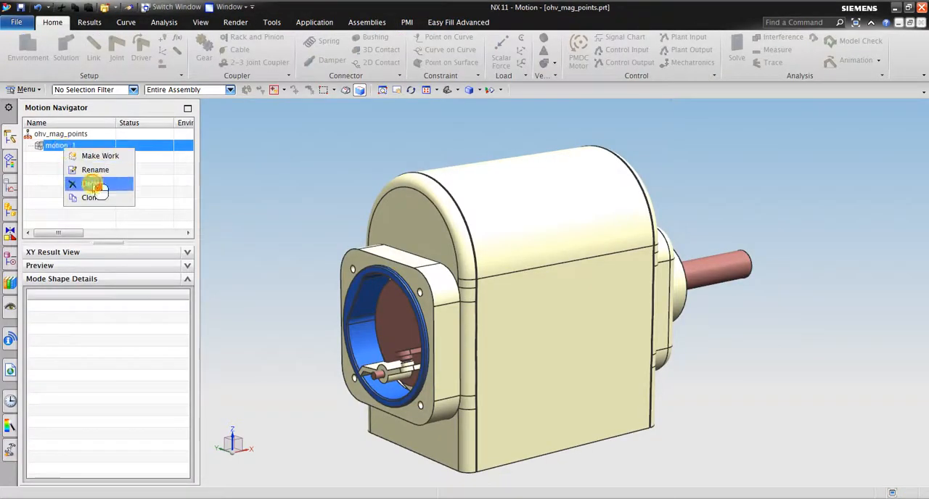
click(91, 184)
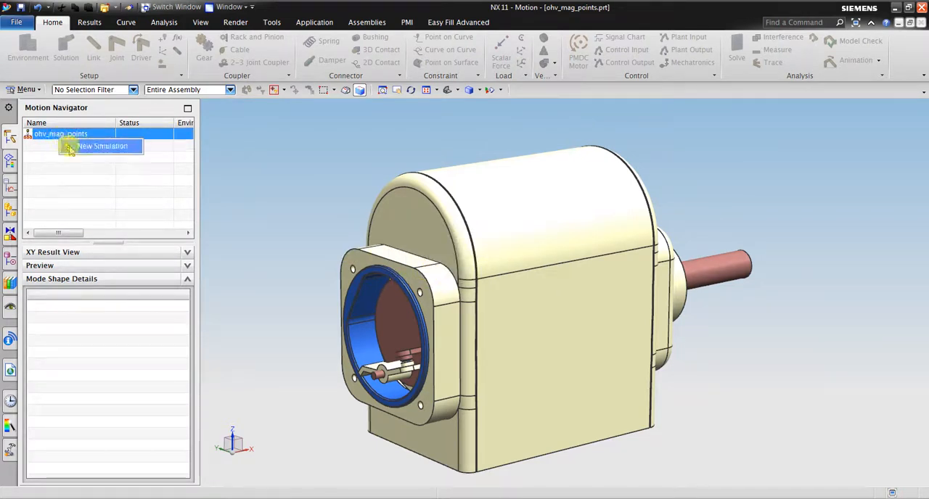
Create a new Dynamics simulation for the motor housing.
click(103, 146)
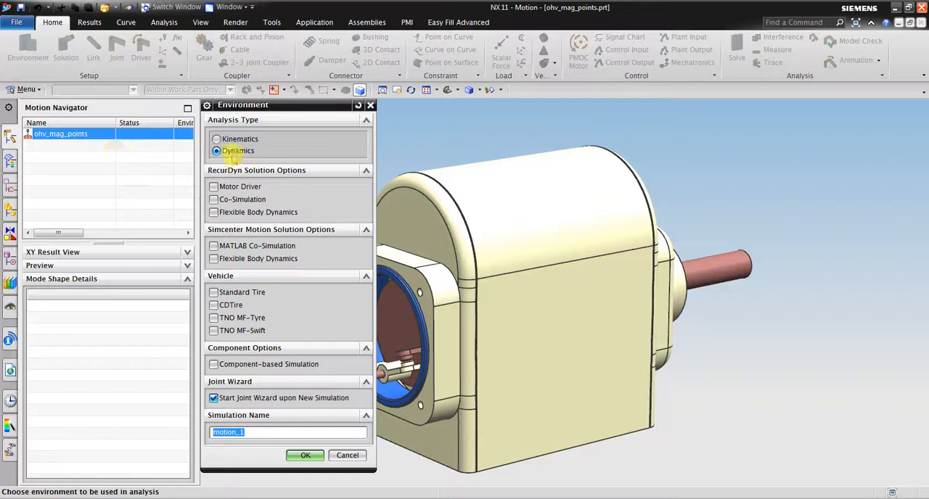
click(304, 455)
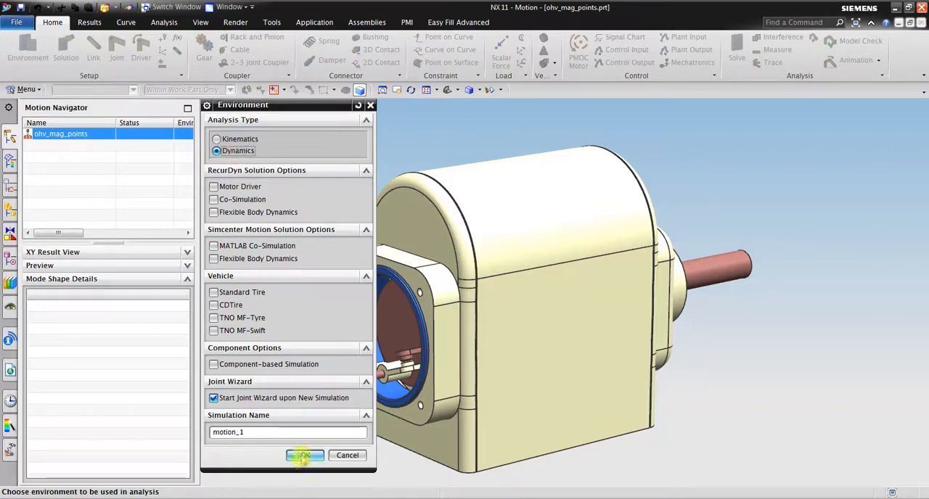
click(305, 456)
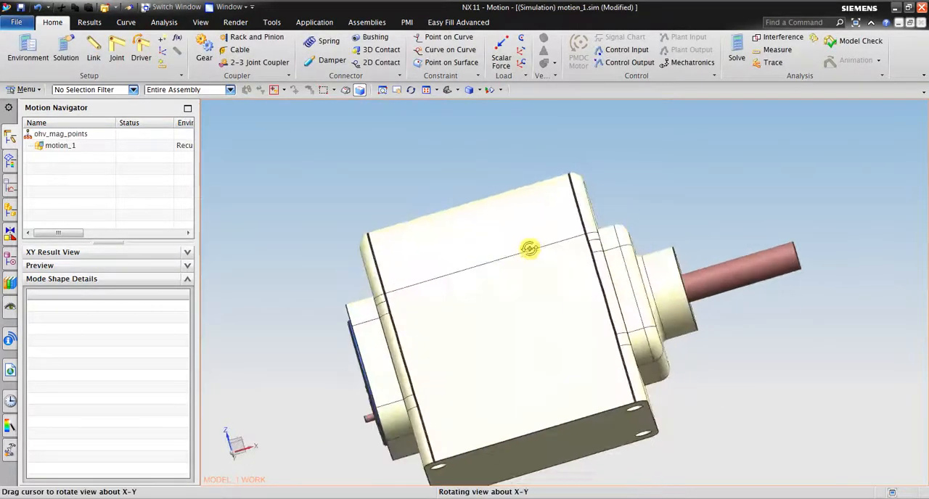
drag(530, 249, 574, 271)
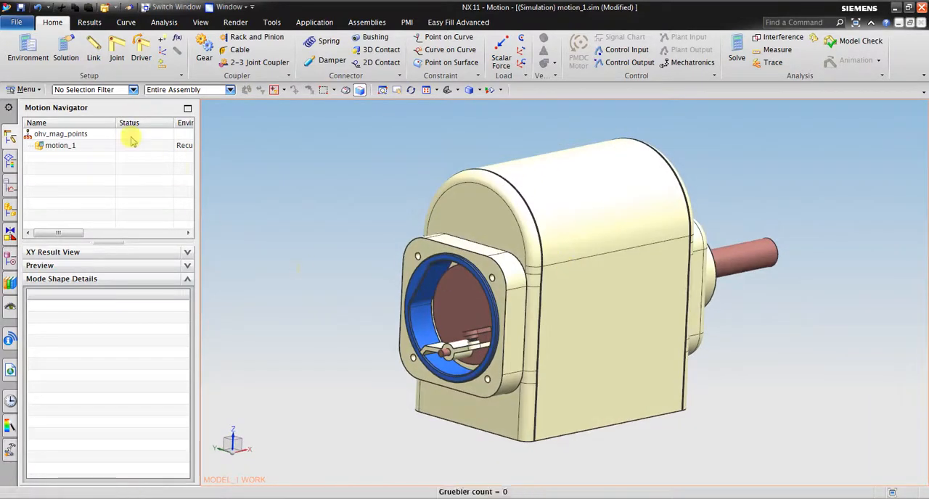
Define the housing solid body as a motion link named 'Housing'.
click(93, 47)
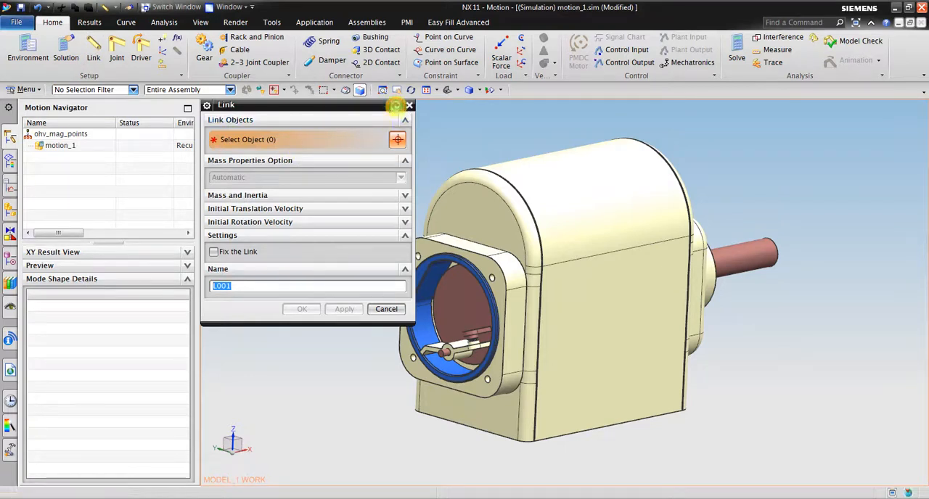
click(563, 165)
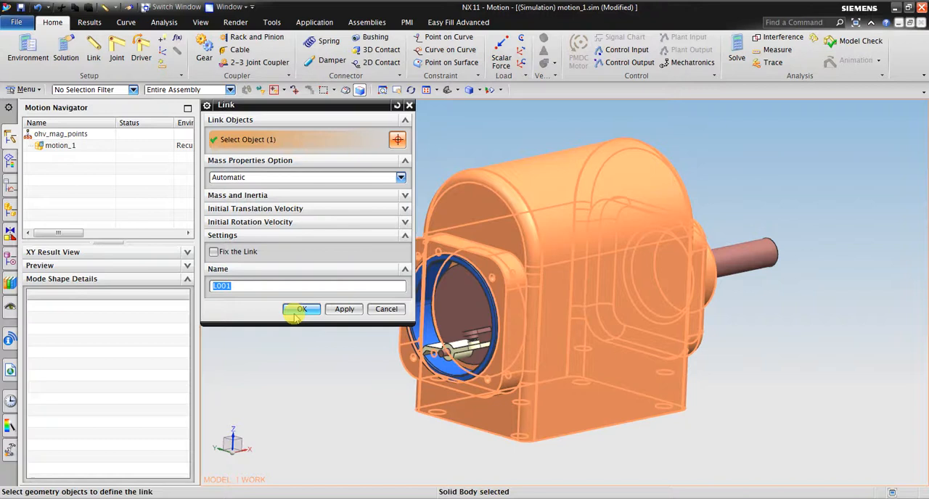
text(Hous)
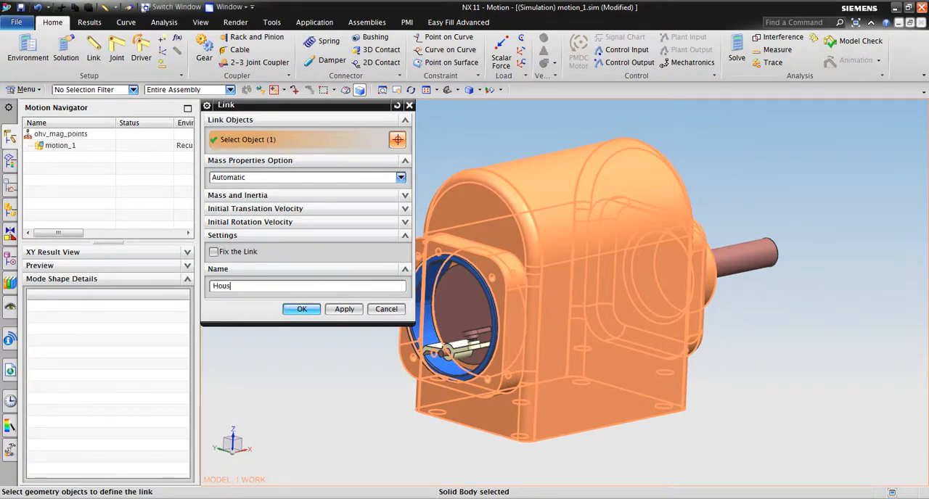
text(ing)
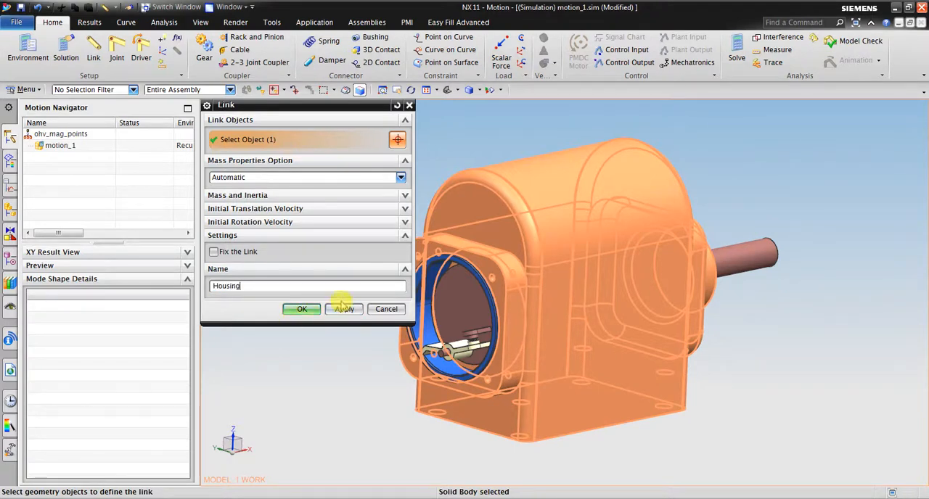
click(301, 310)
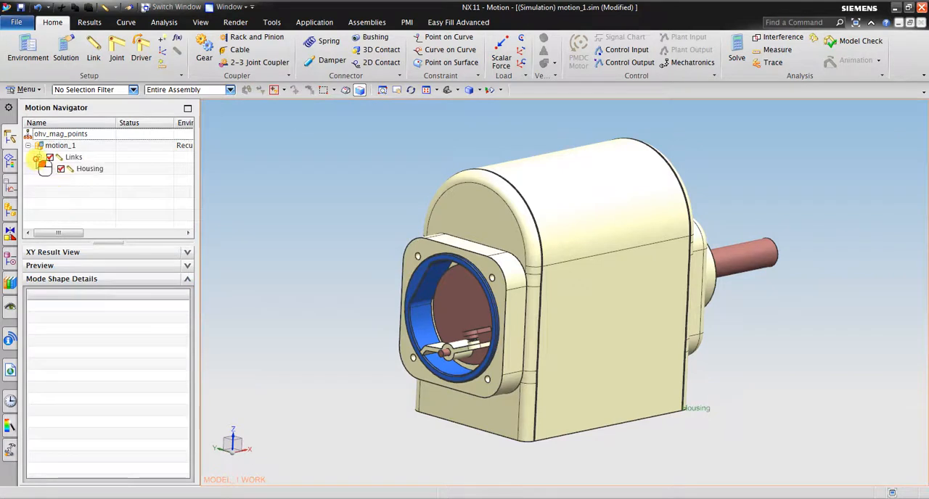
Create the 'Shaft' and 'Ring' motion links.
click(93, 49)
text(S)
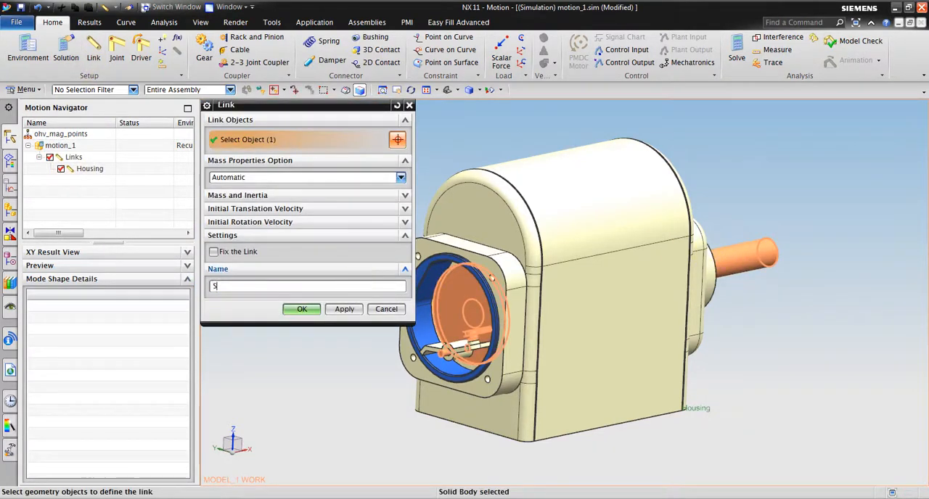
text(haft)
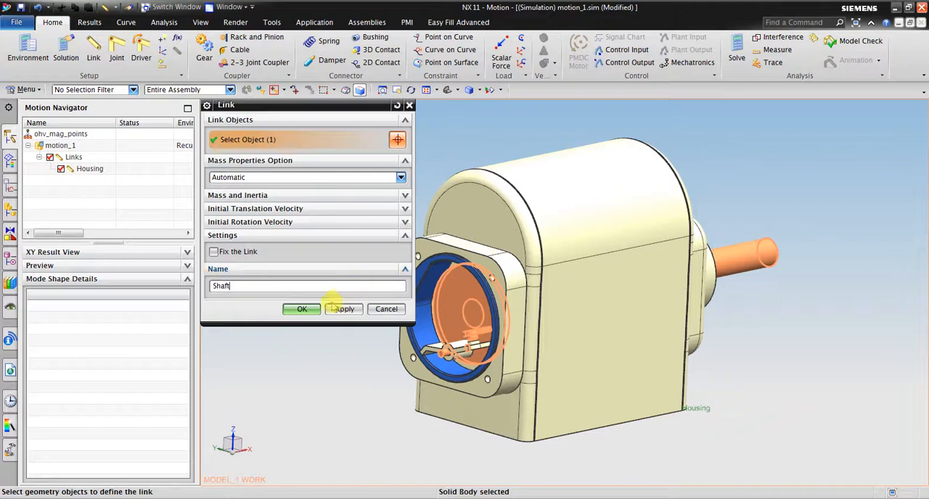
click(301, 309)
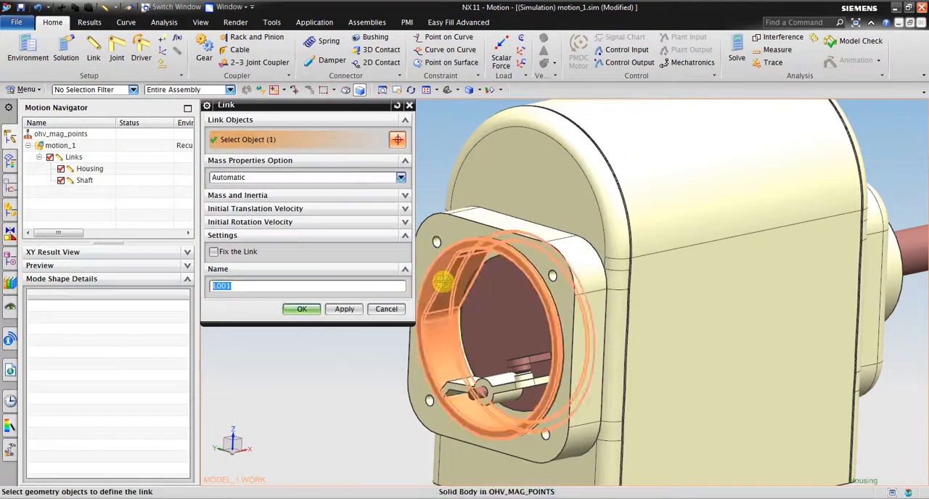
text(rl)
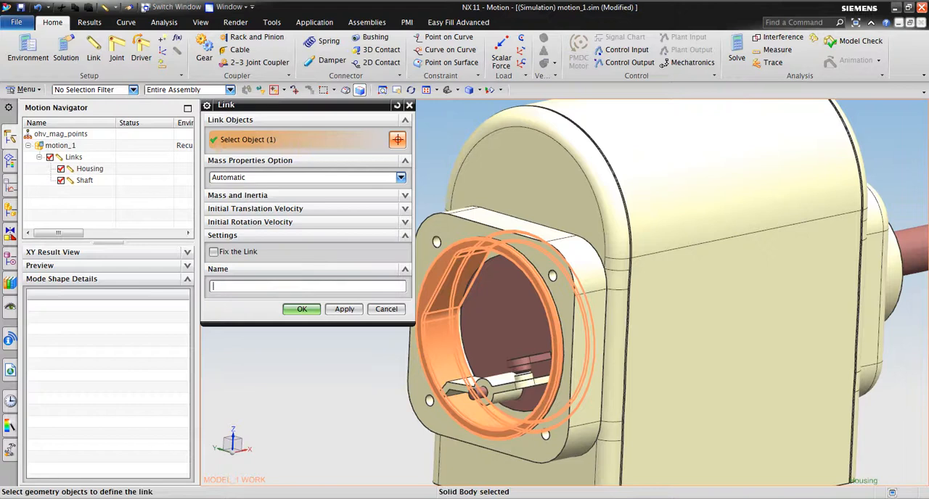
text(Ring)
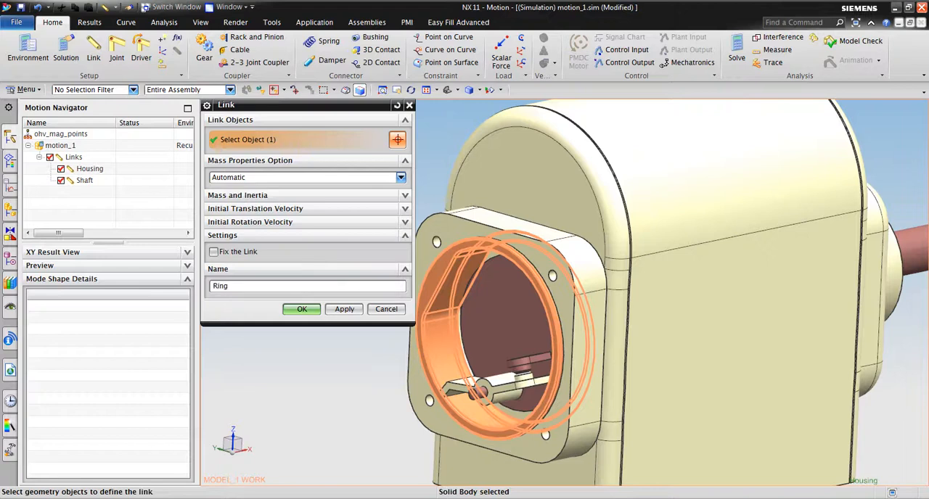
click(301, 309)
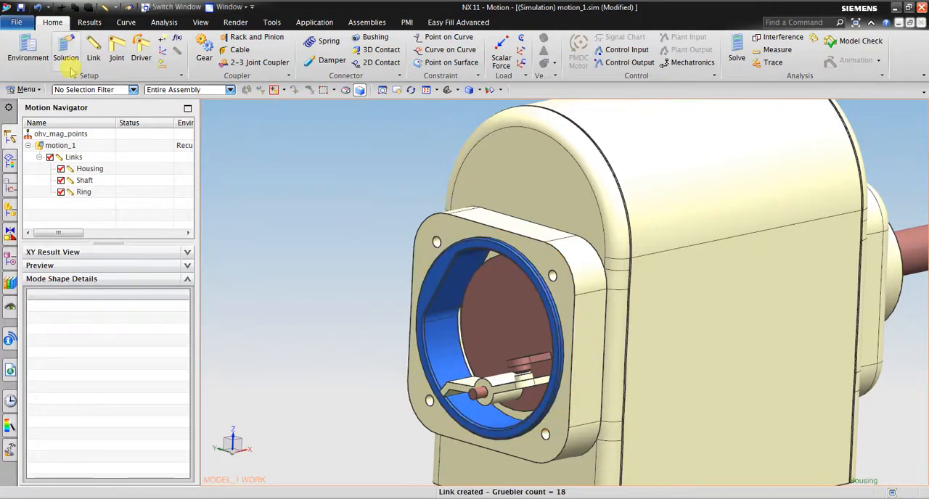
Create the 'Lever' link from the lever body.
click(92, 49)
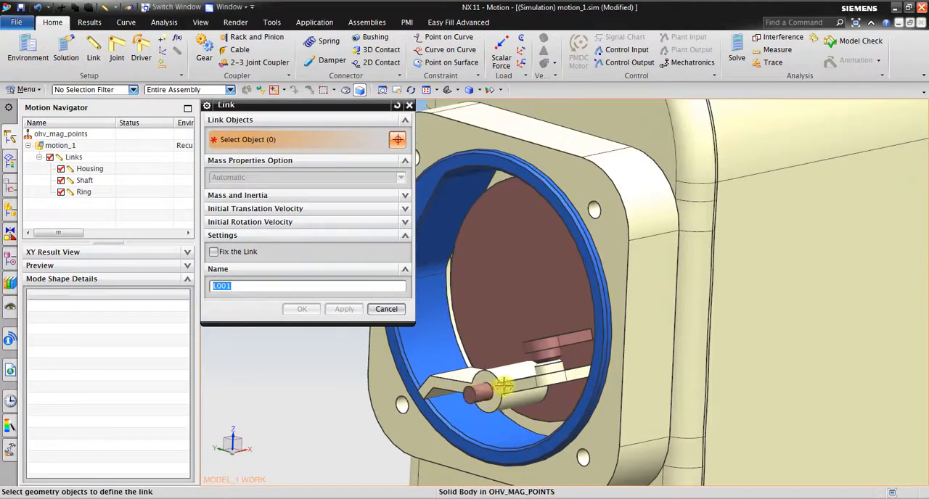
click(501, 387)
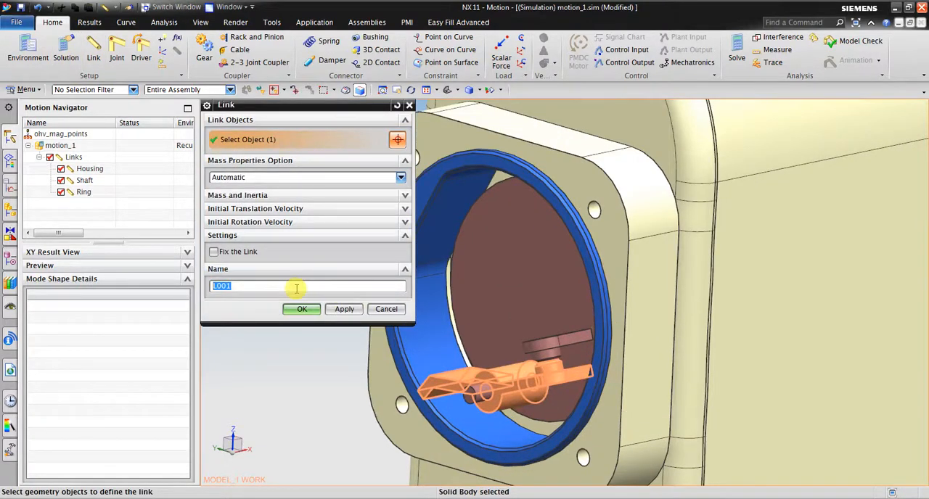
text(lever)
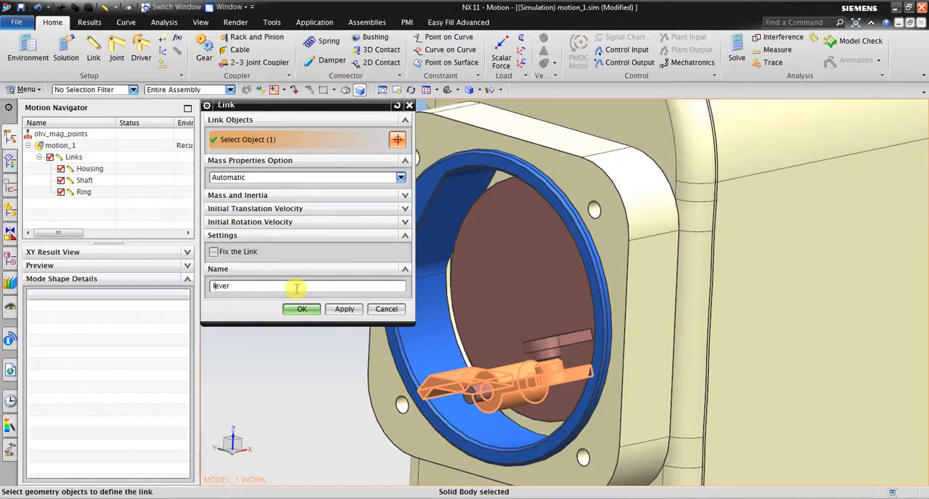
click(301, 310)
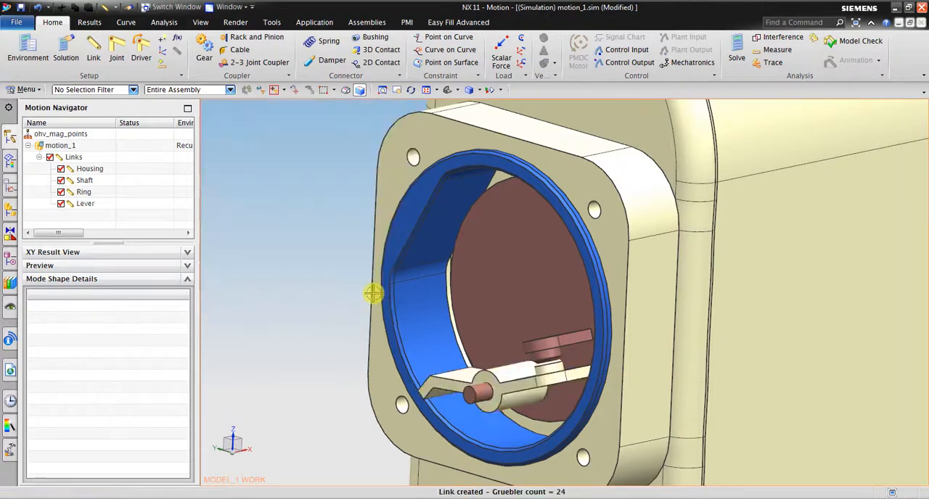
Add fixed joints J001 and J002 to the Housing and Ring links.
drag(370, 294, 686, 210)
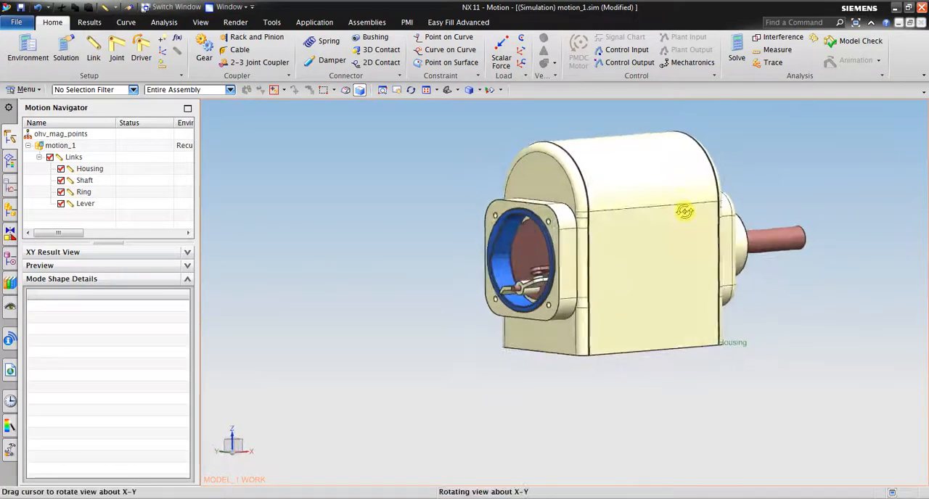
click(90, 169)
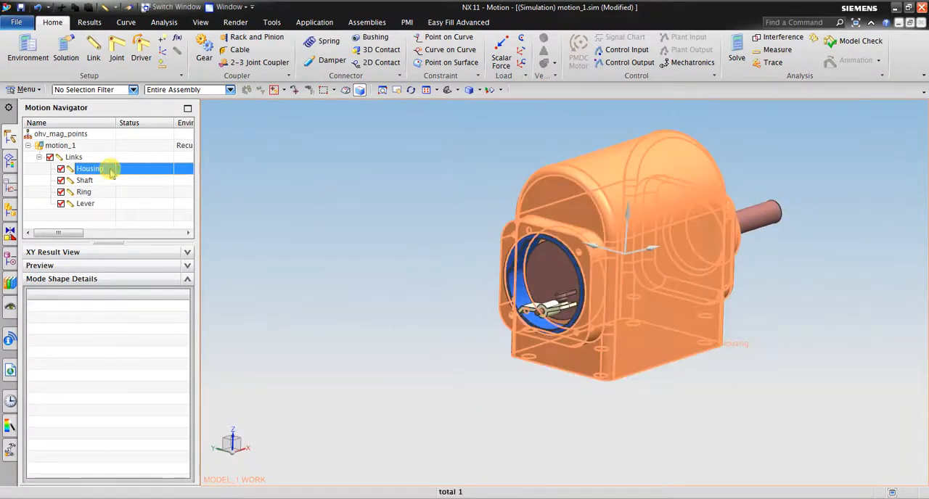
click(84, 192)
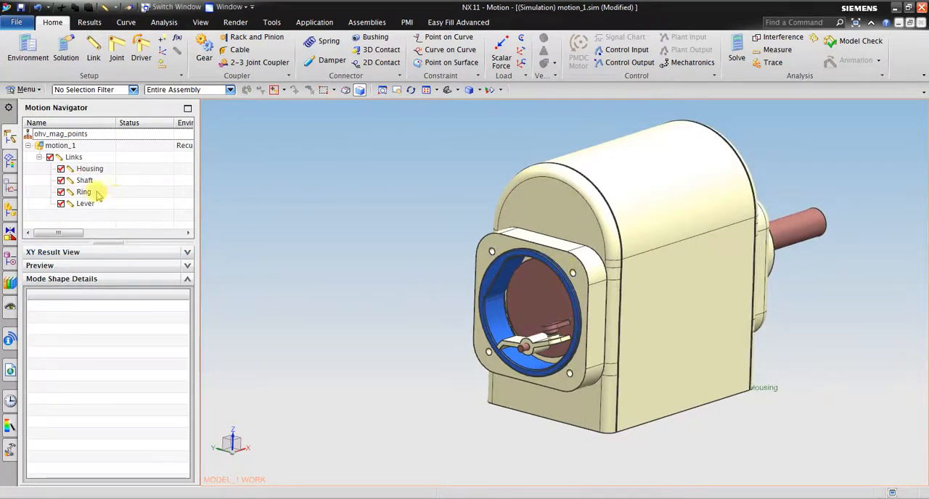
click(90, 168)
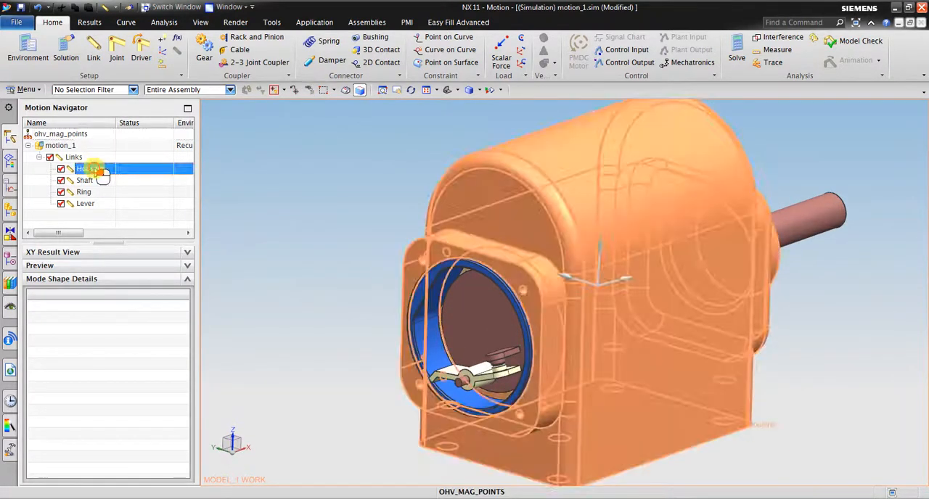
right_click(83, 191)
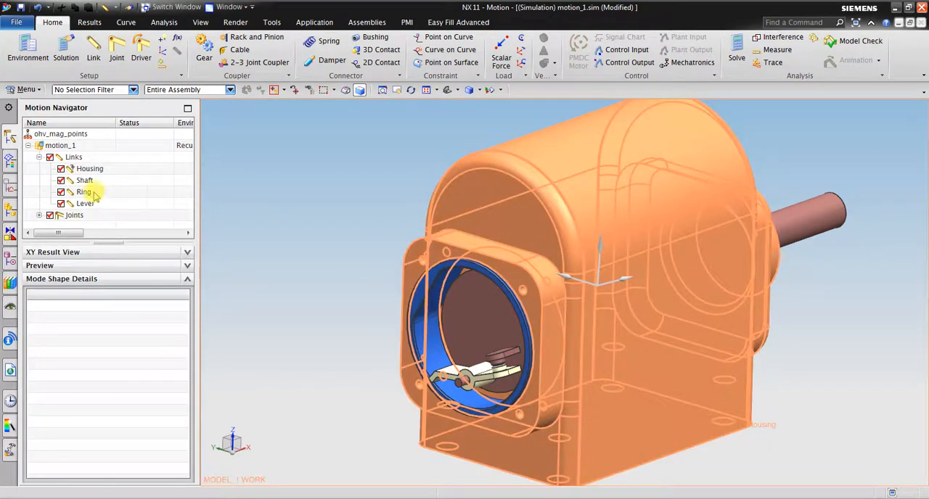
right_click(84, 192)
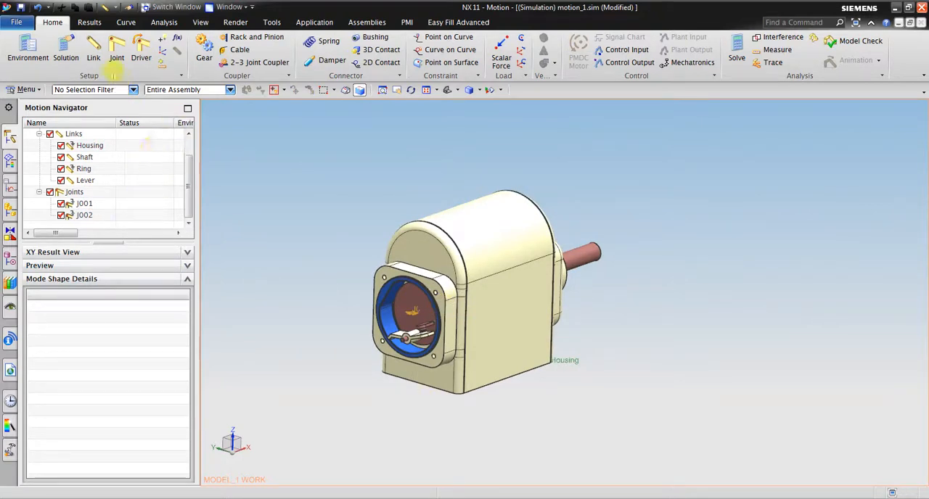
Create revolute joint J003 rotating the Shaft about its circular end edge.
click(116, 47)
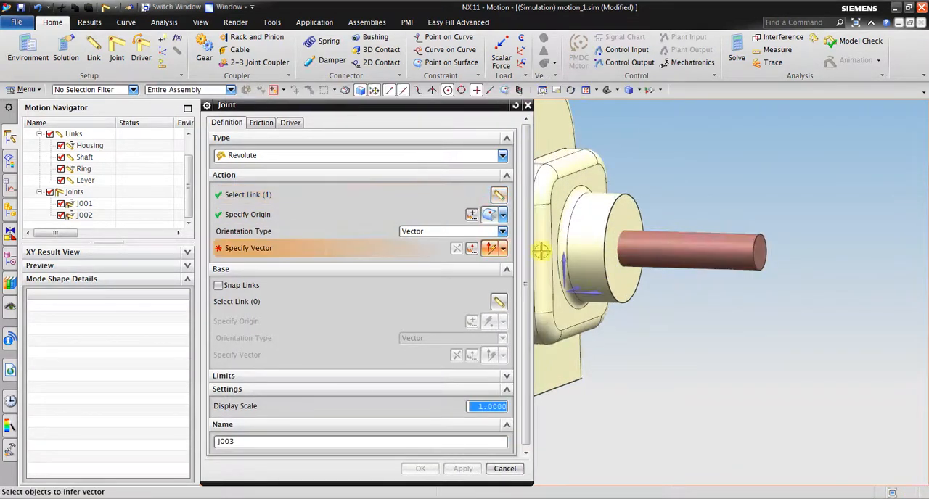
click(614, 205)
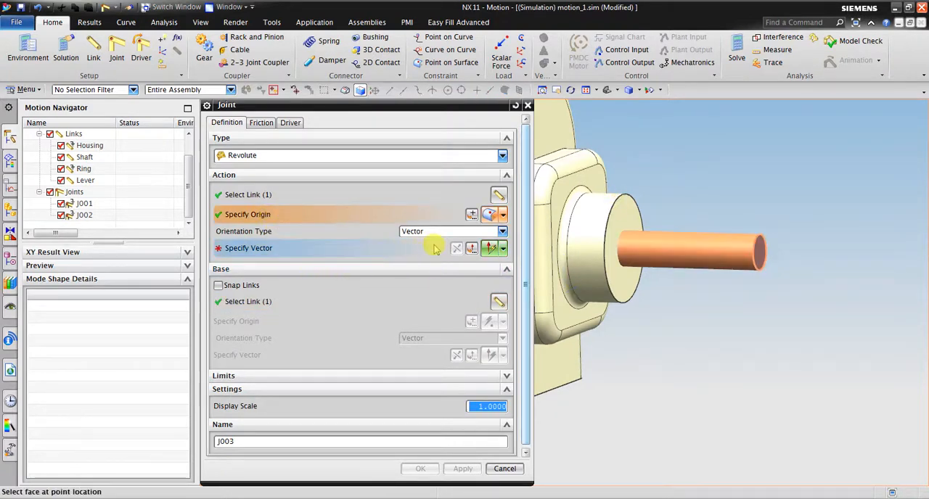
click(503, 249)
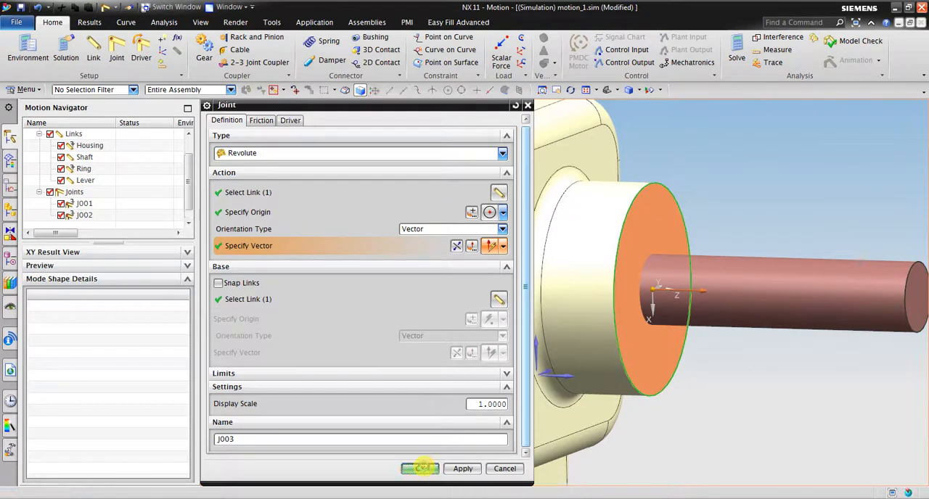
click(420, 469)
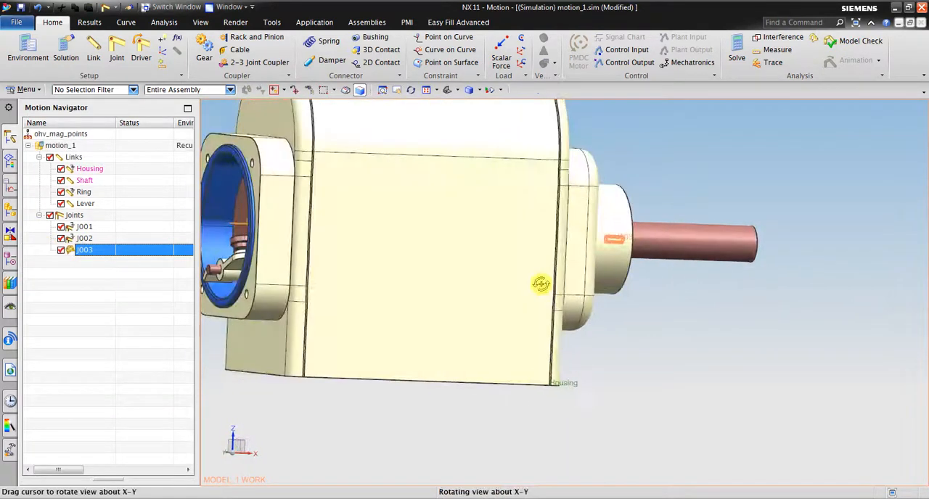
Create revolute joint J004 pivoting the Lever on the Shaft at its pin.
drag(541, 283, 508, 318)
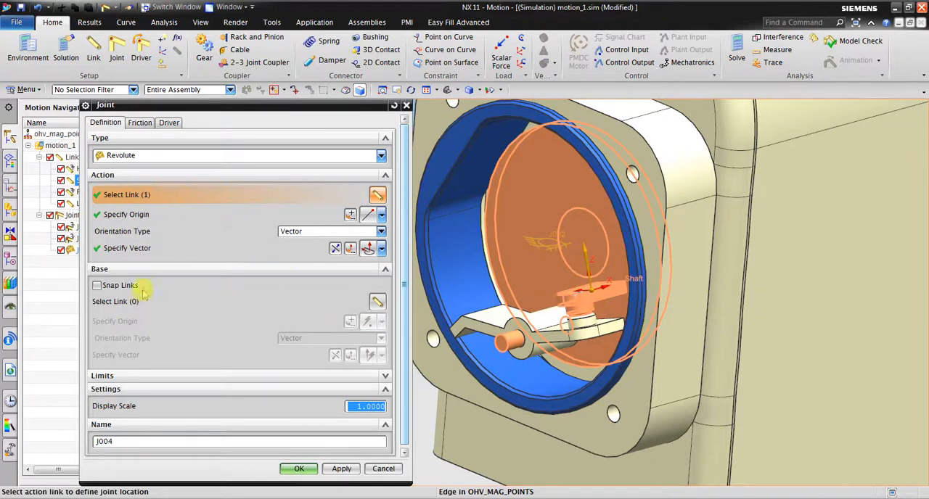
click(115, 301)
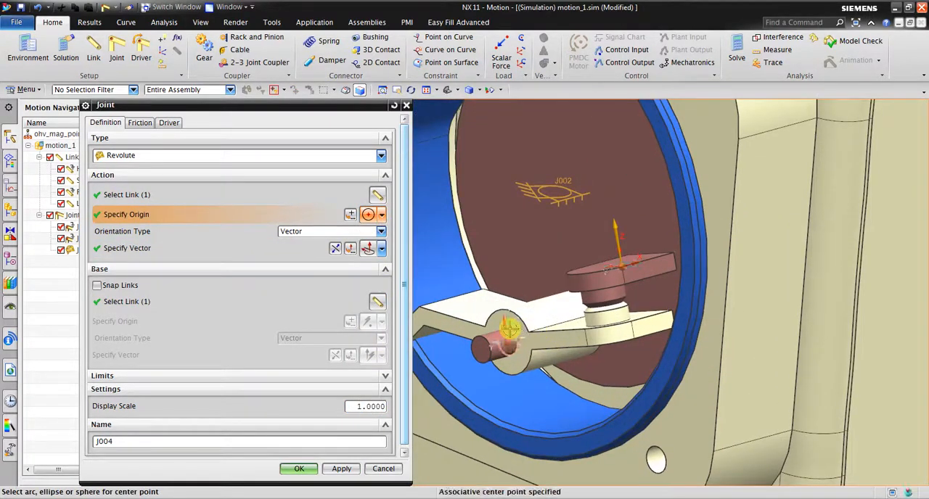
click(127, 248)
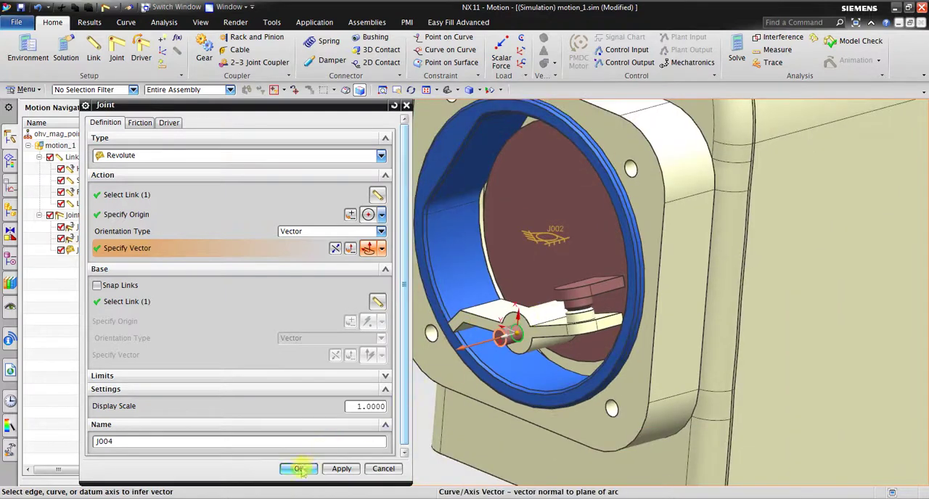
click(298, 469)
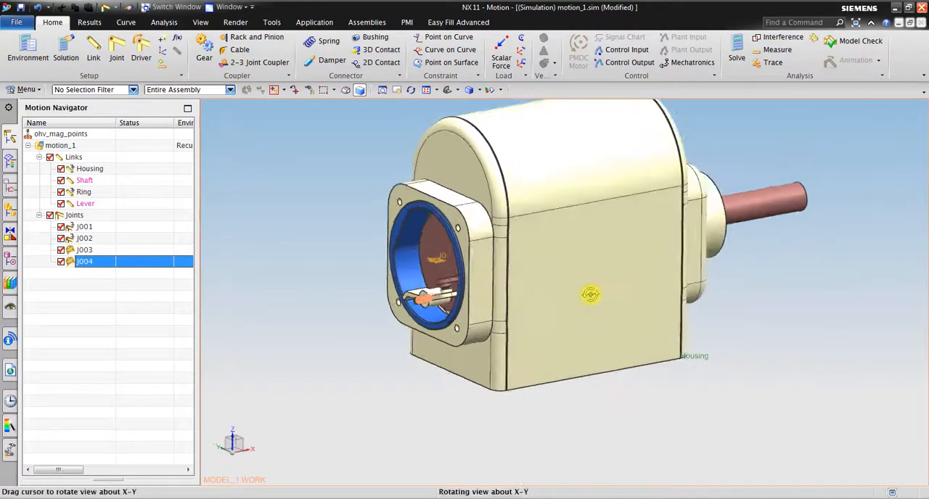
drag(591, 294, 620, 264)
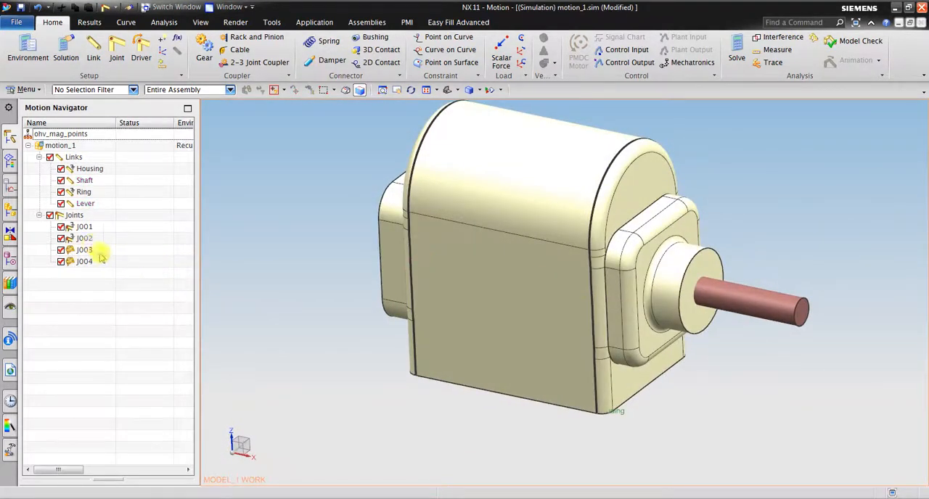
Give joint J003 a polynomial driver with initial velocity 3 degrees/sec.
click(85, 250)
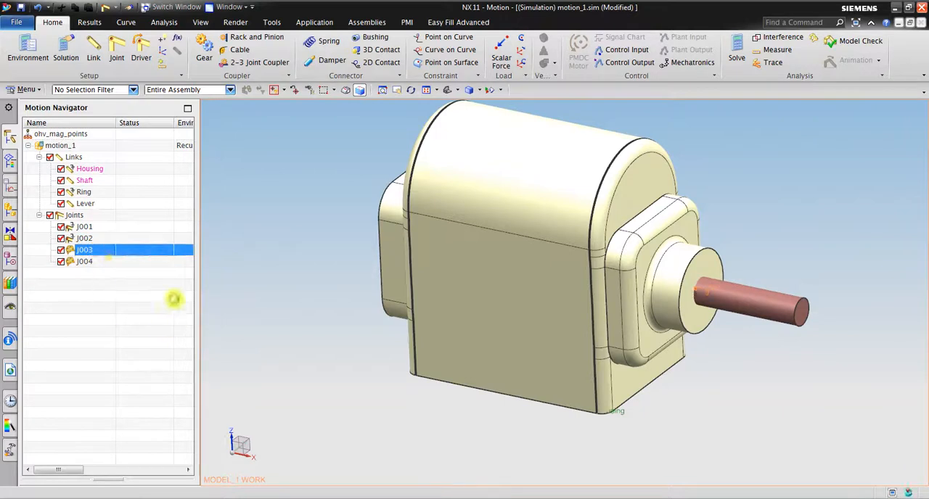
double_click(85, 250)
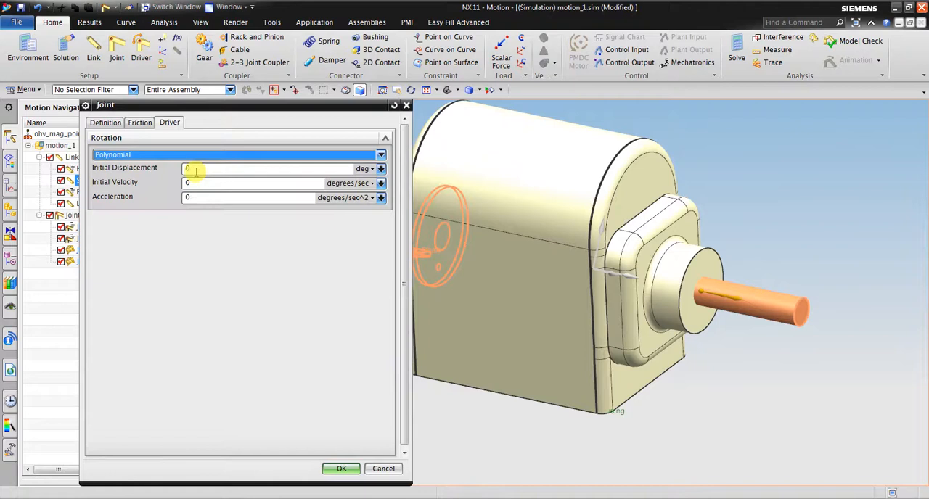
text(3)
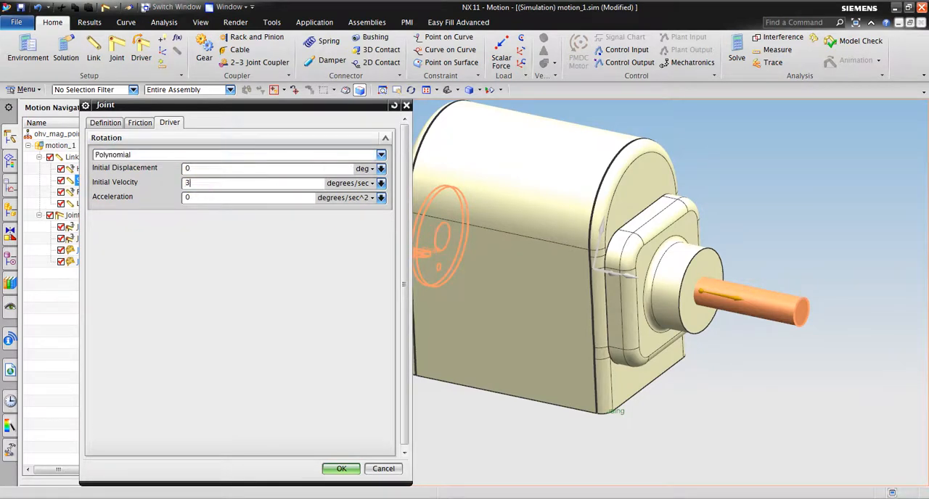
click(340, 469)
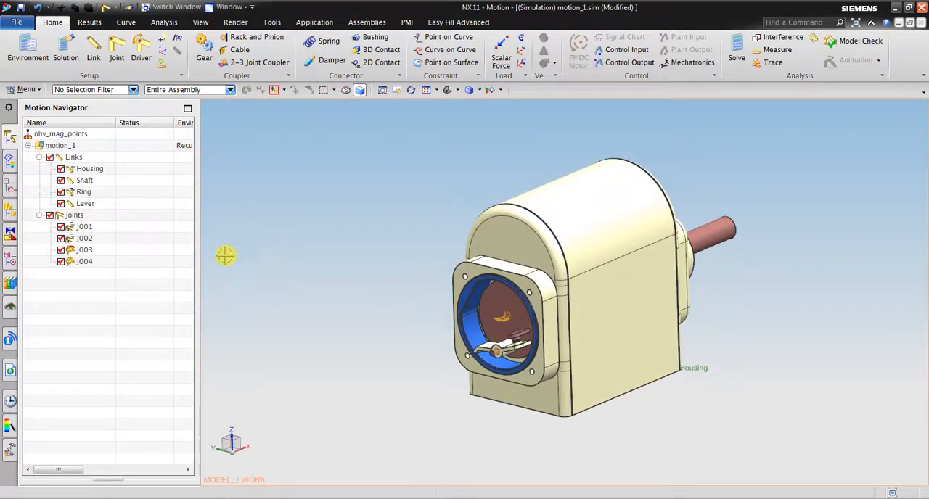
mouse_move(65, 47)
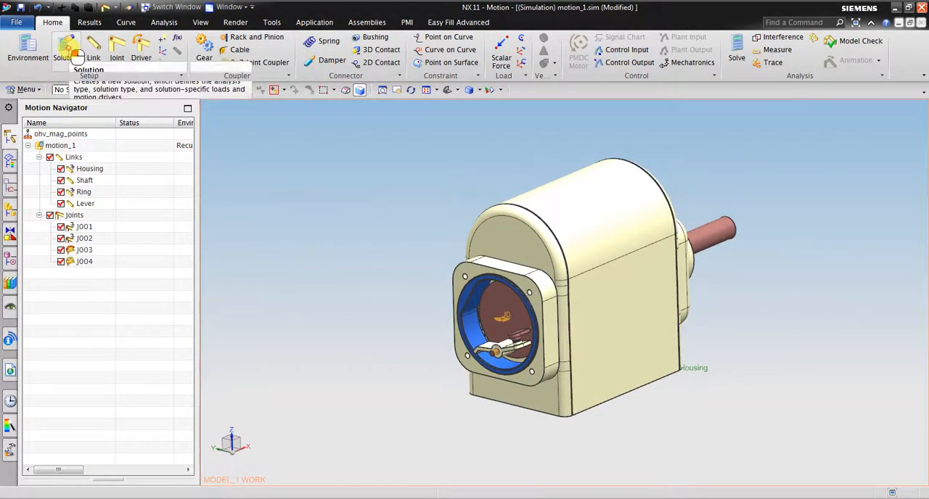
Create Solution_1 with 2 sec time, 500 steps, and Solve with OK unchecked.
click(66, 45)
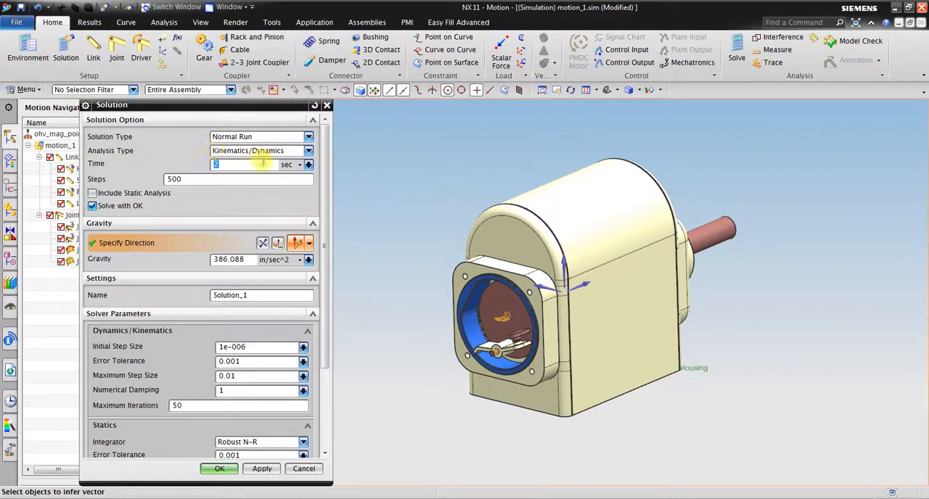
click(239, 179)
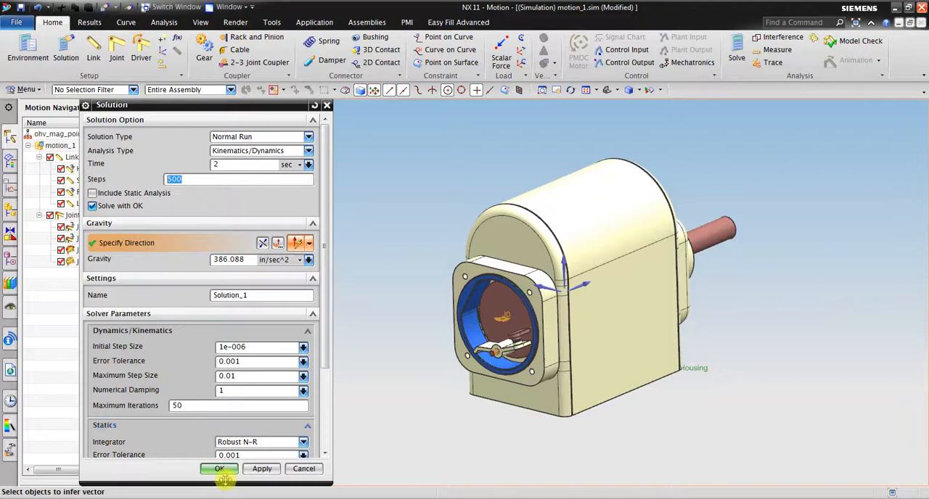
click(92, 206)
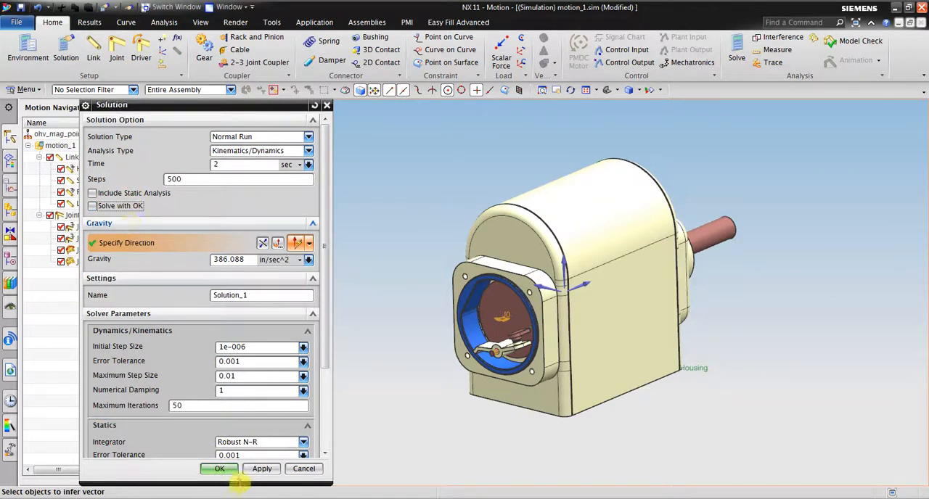
click(219, 469)
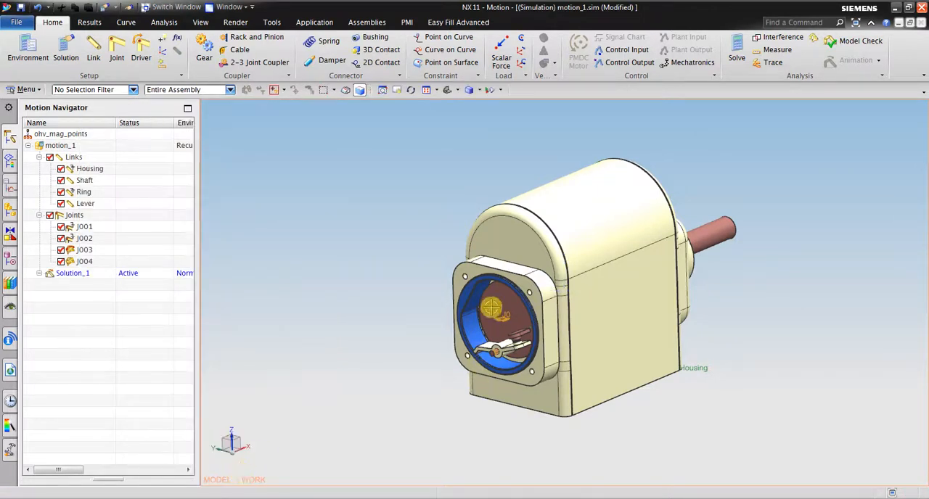
click(736, 57)
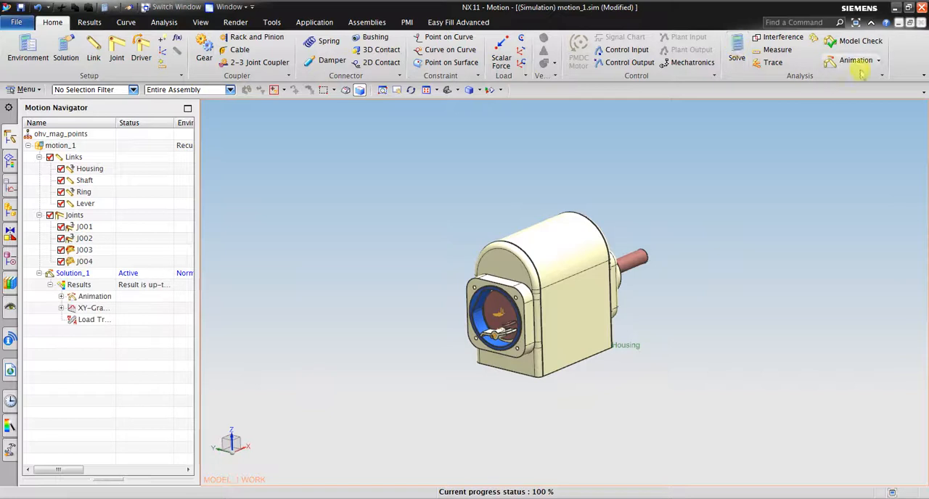
click(855, 59)
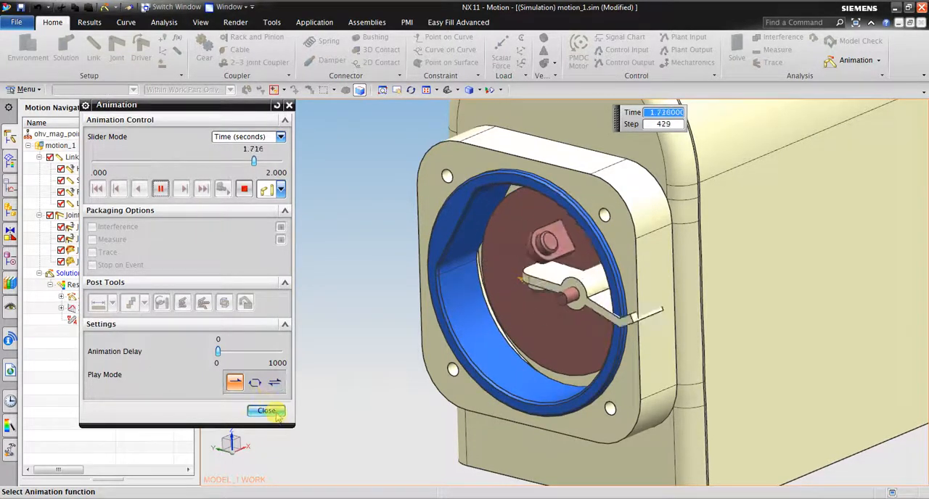
click(266, 411)
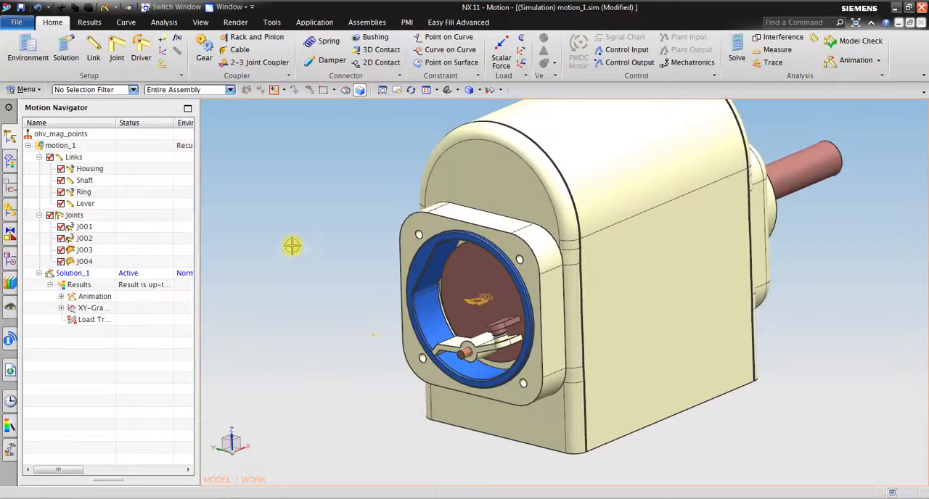
mouse_move(379, 50)
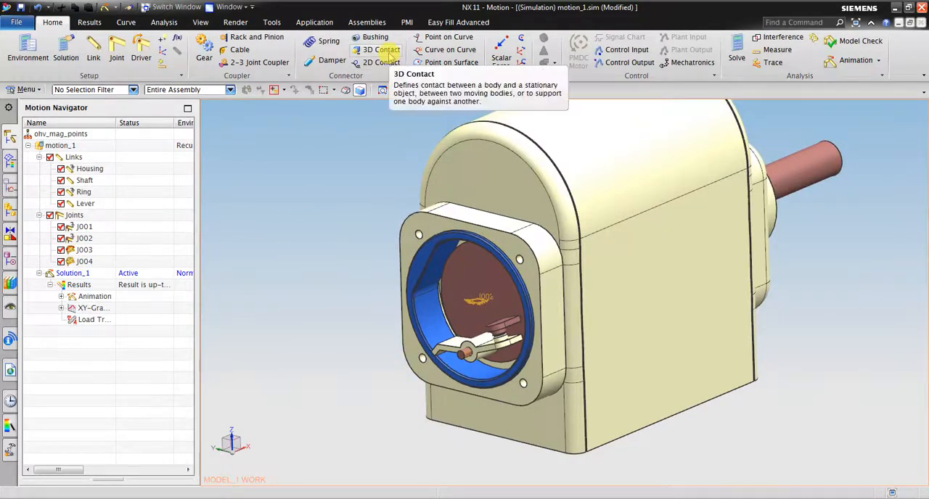
Add 3D contact G001 with the lever as action body and ring as base.
click(373, 49)
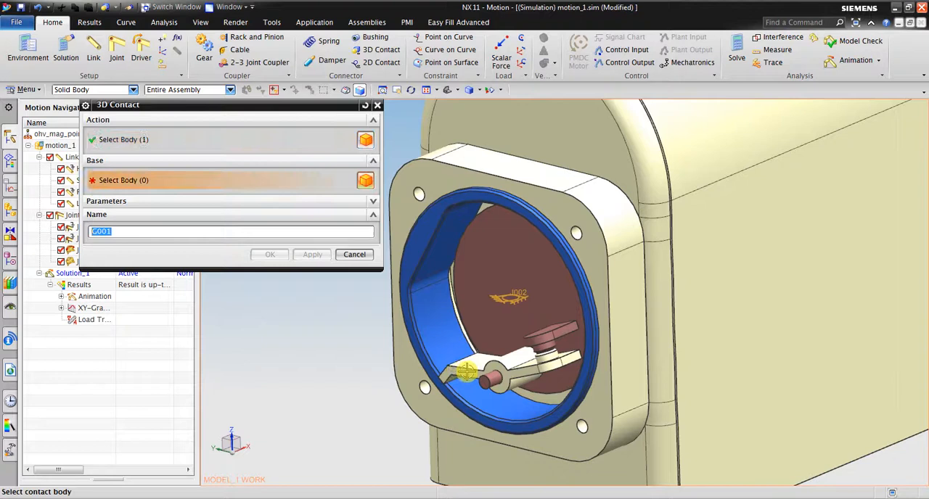
click(468, 377)
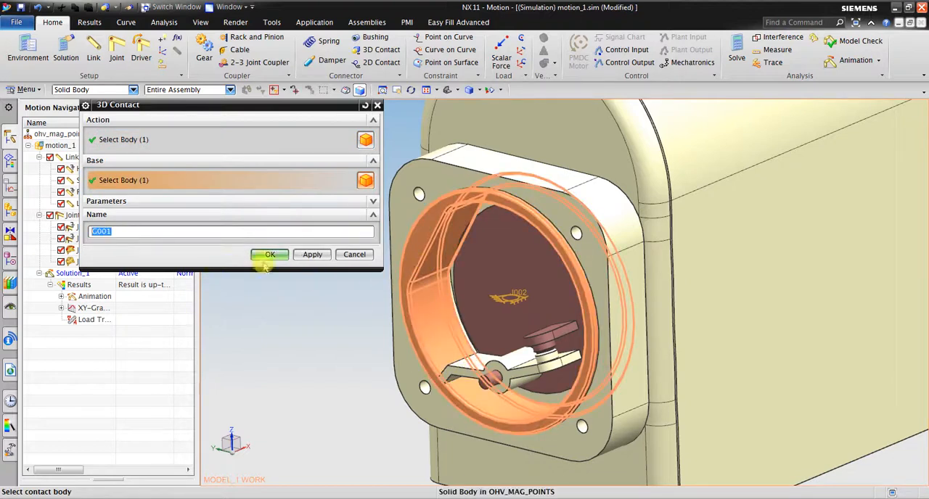
click(270, 254)
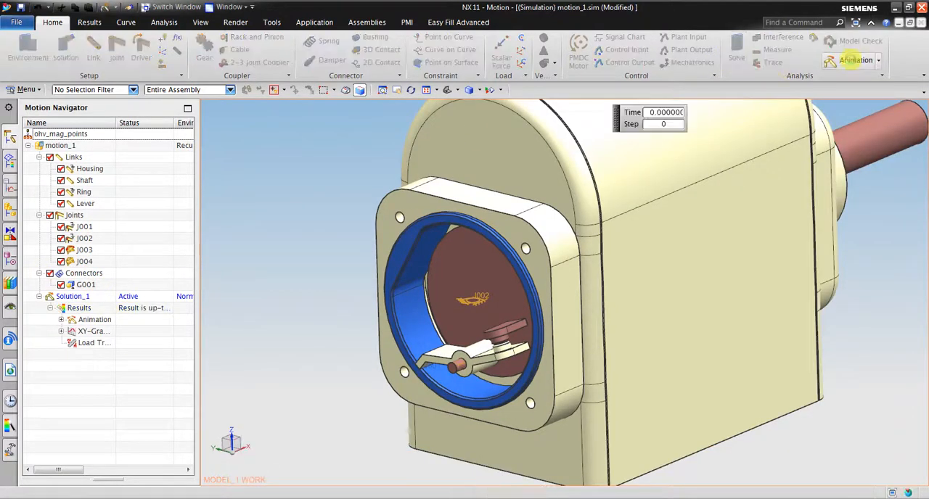
click(854, 60)
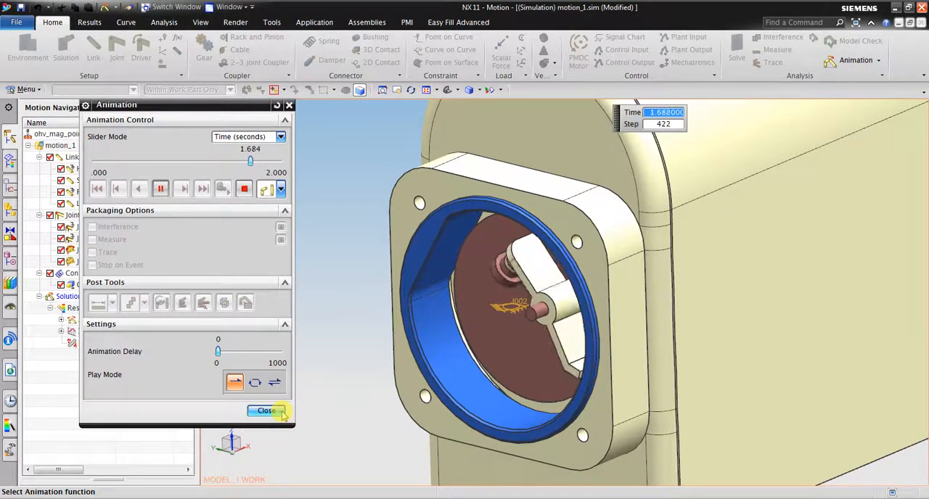
click(266, 411)
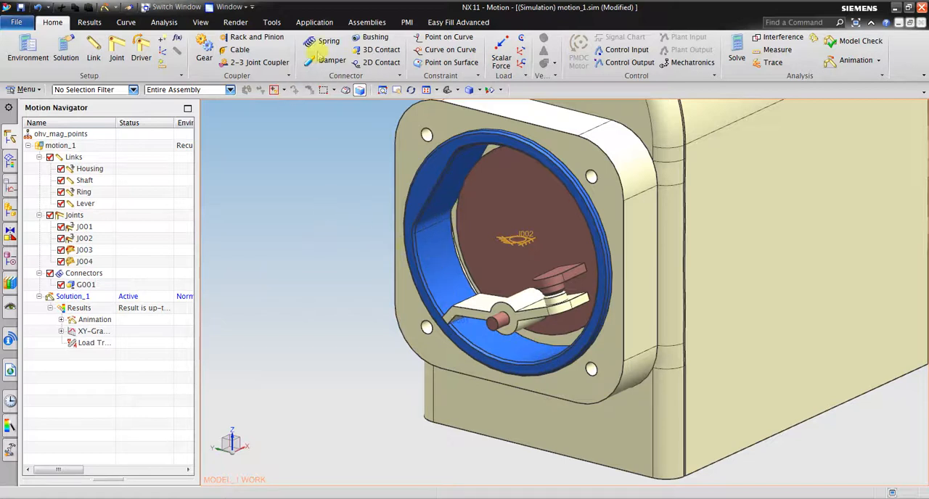
Add preloaded torsion spring S001 attached to revolute joint J004.
click(322, 41)
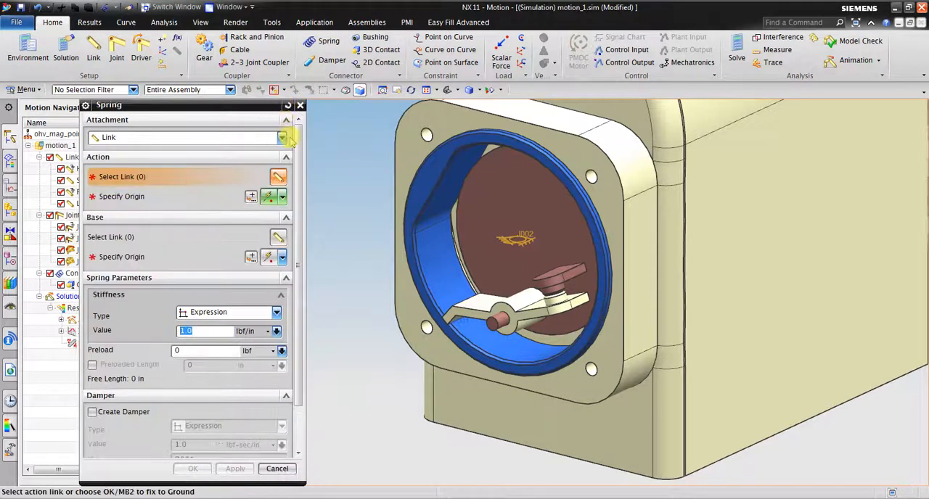
click(278, 137)
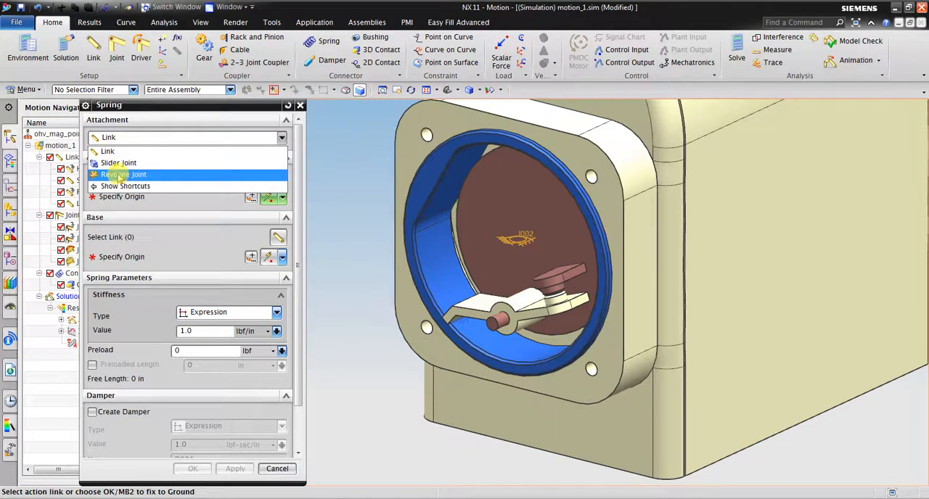
click(123, 175)
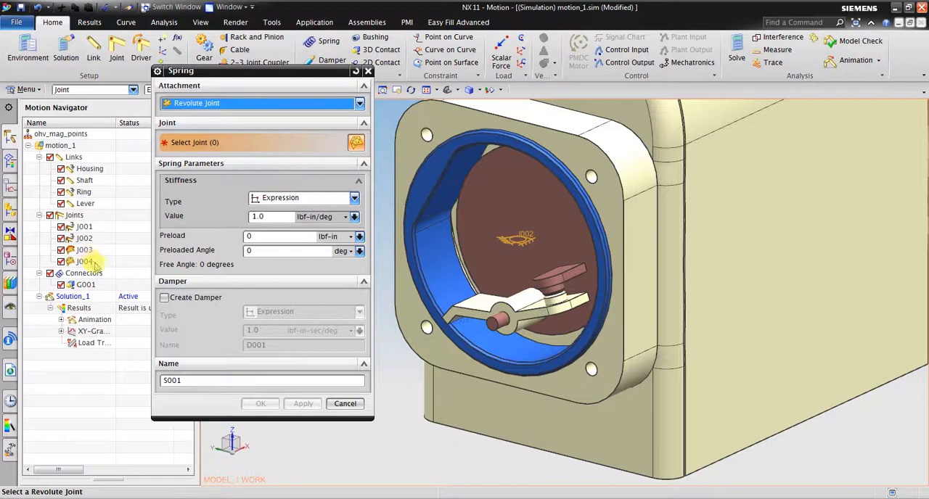
click(85, 261)
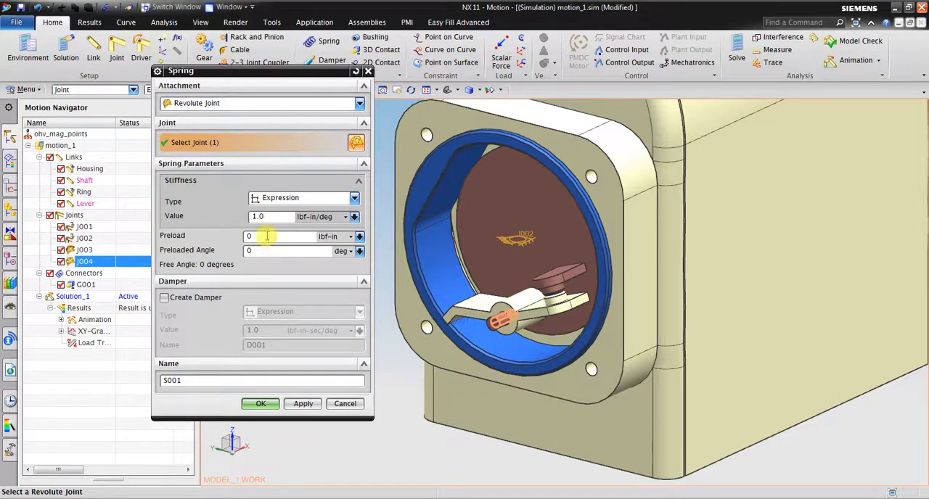
click(279, 236)
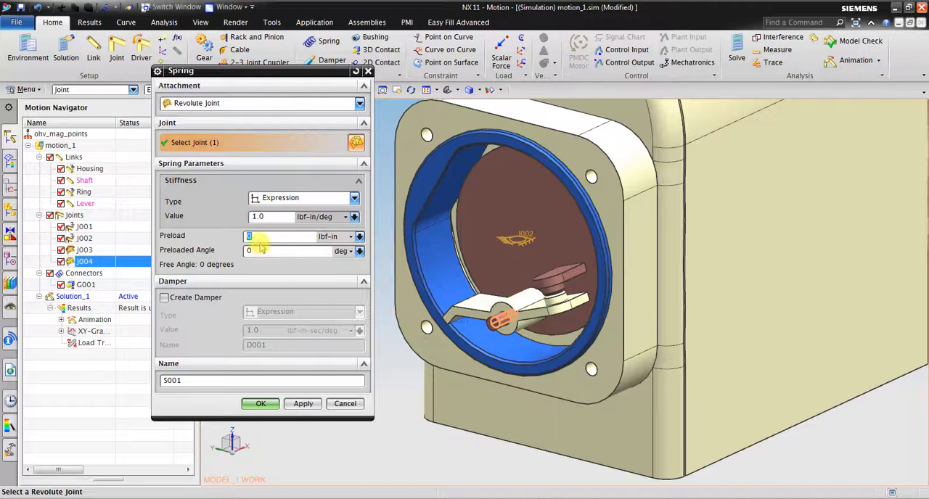
click(260, 404)
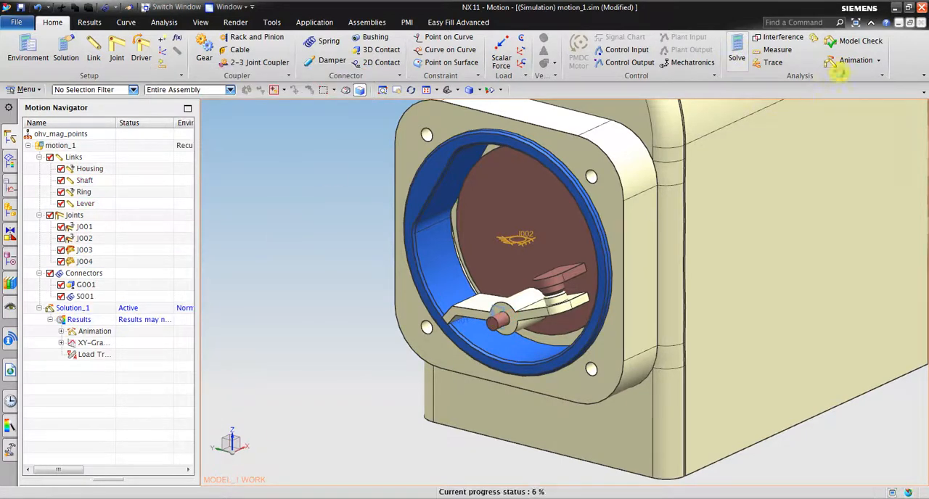
Re-solve Solution_1 with spring S001, then play back the lever motion animation.
click(857, 61)
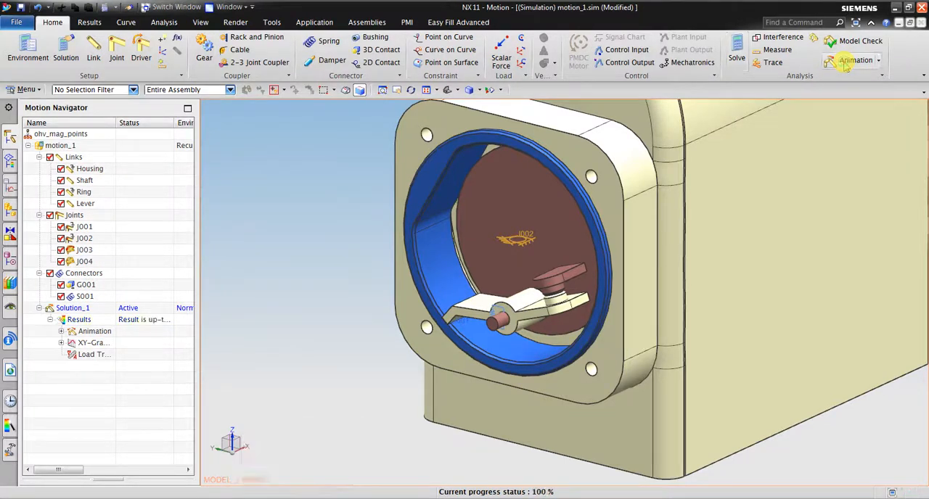
click(845, 61)
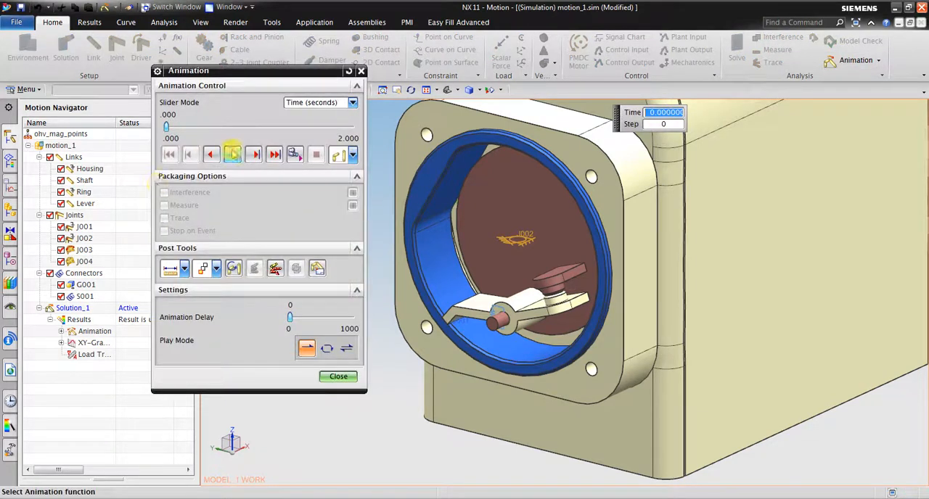
click(232, 154)
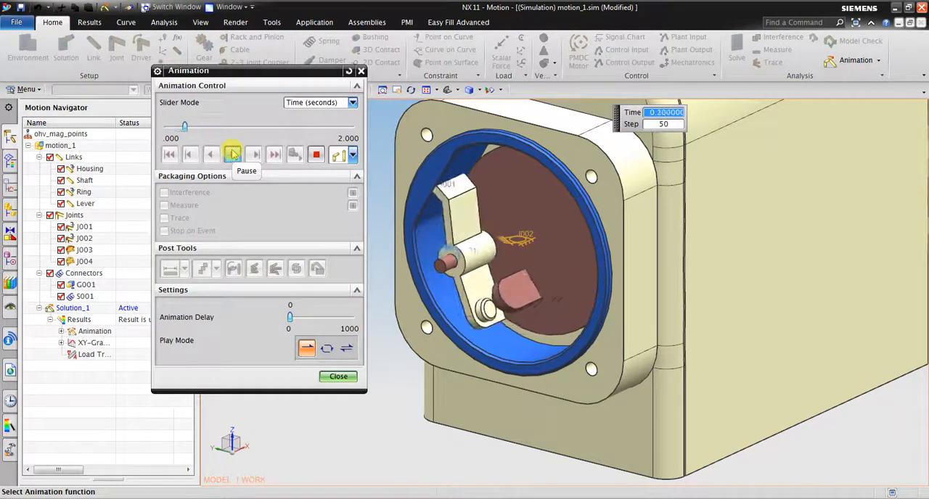
click(232, 154)
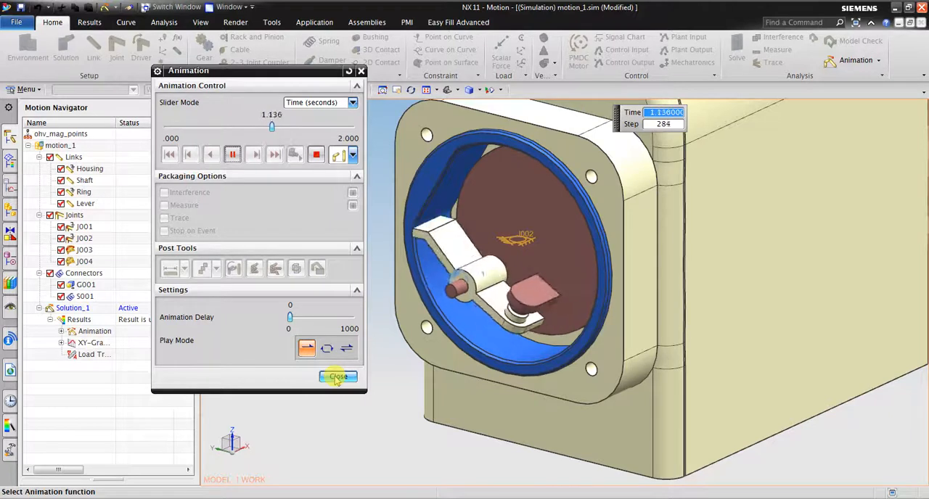
click(338, 377)
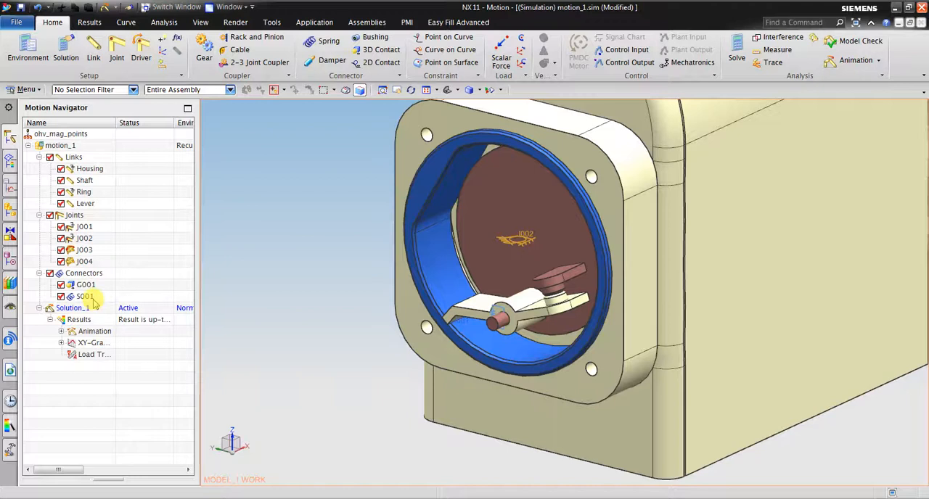
Edit spring S001 on joint J004 to give it a 5 lbf-in preload.
click(83, 296)
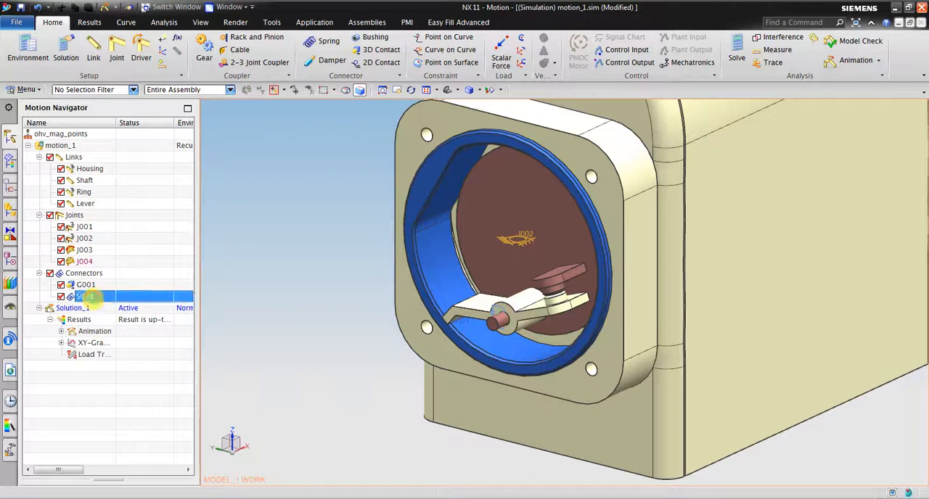
double_click(82, 297)
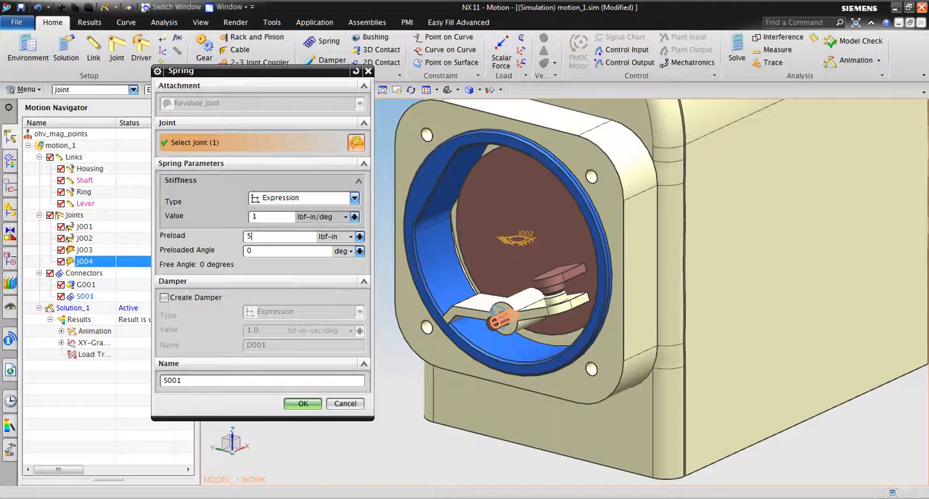
click(303, 404)
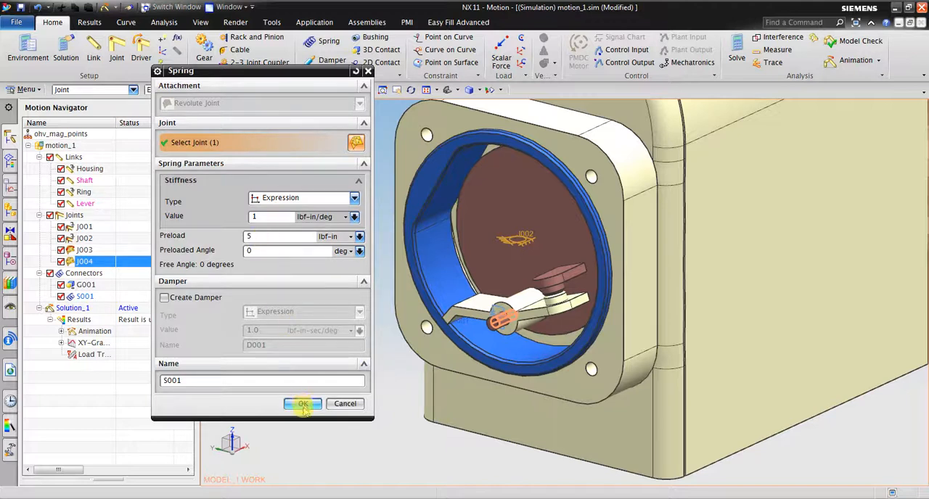
click(303, 404)
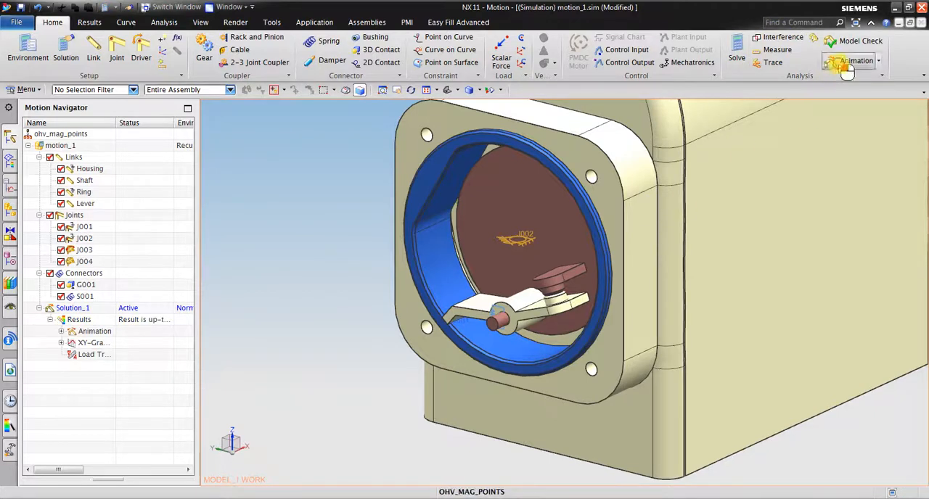
click(847, 61)
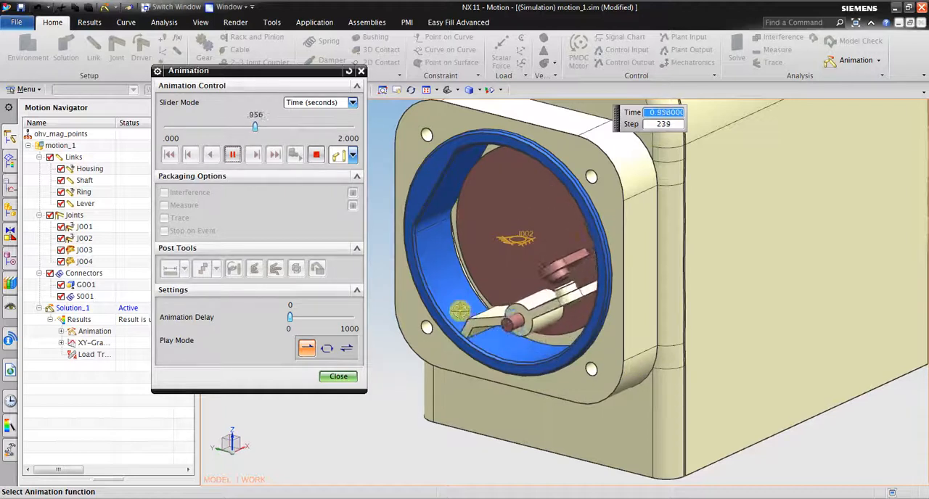
click(232, 155)
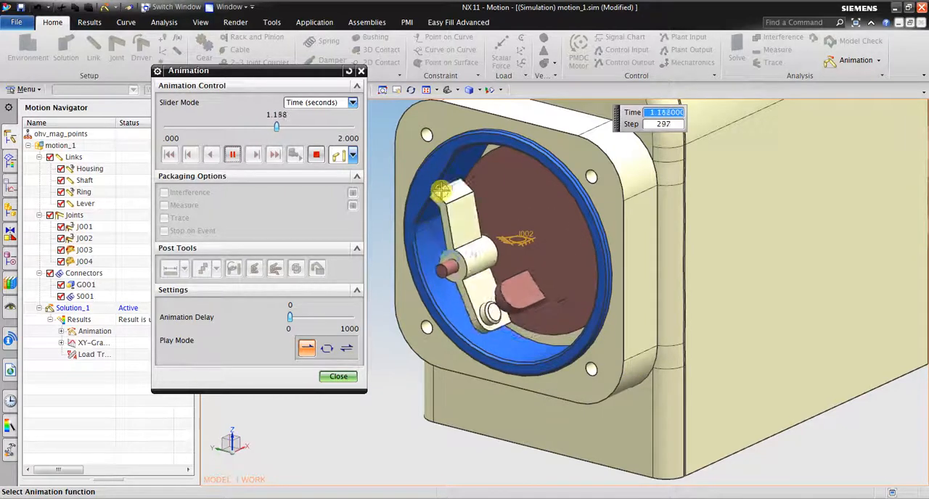
click(254, 154)
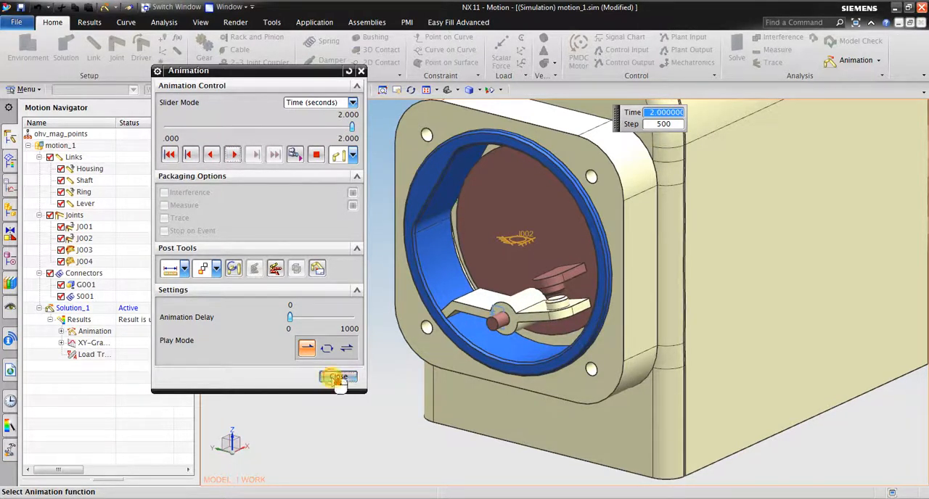
click(338, 377)
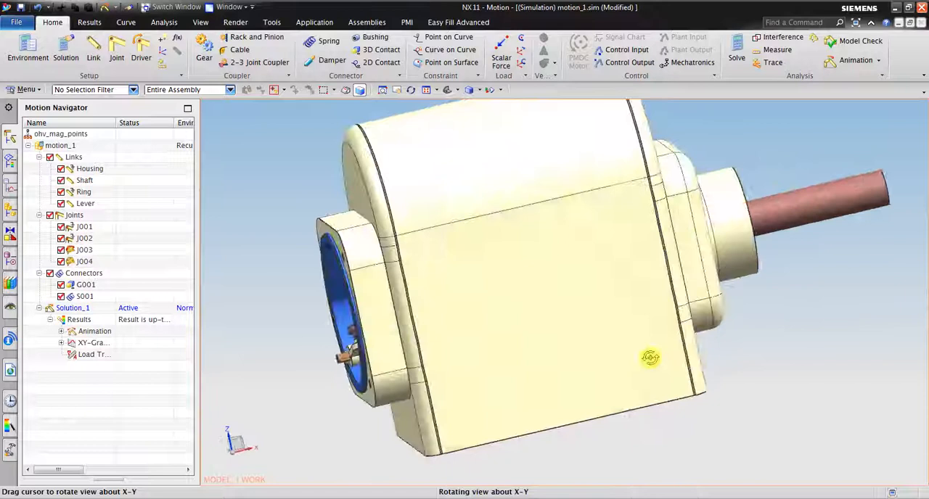